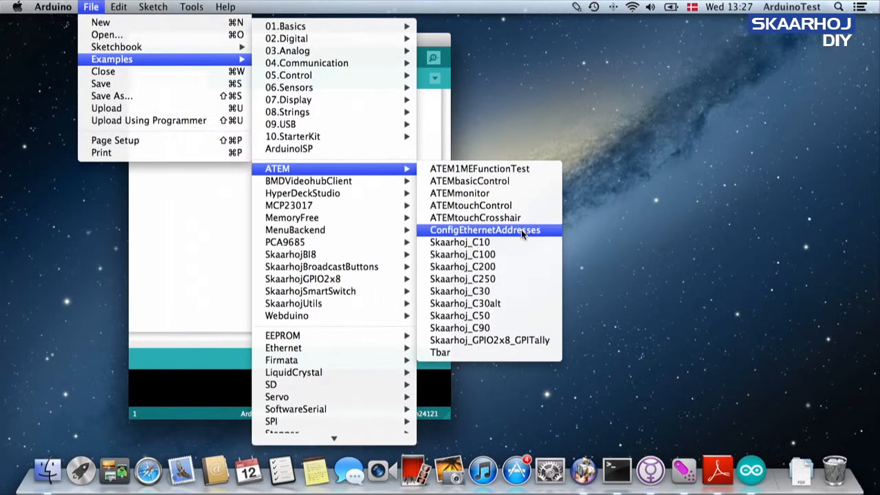
Load the ConfigEthernetAddresses example with device IP ending .99 and ATEM IP ending .50.
left_click(484, 229)
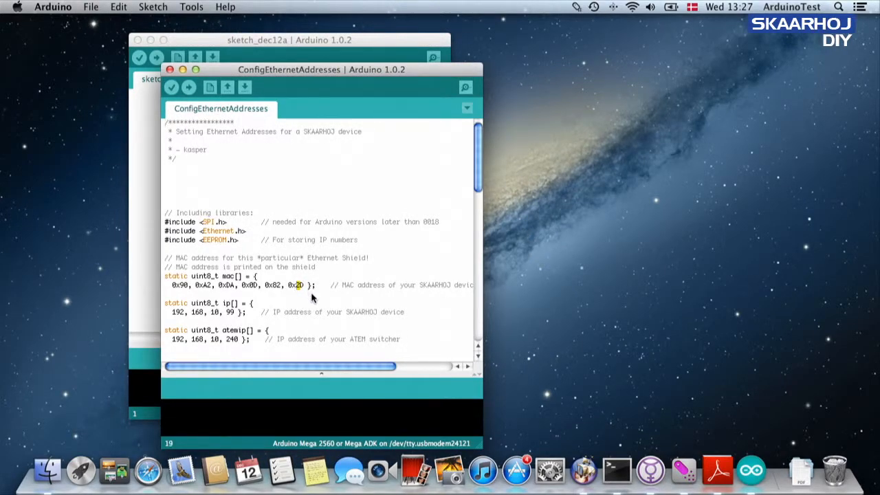
mouse_move(258, 289)
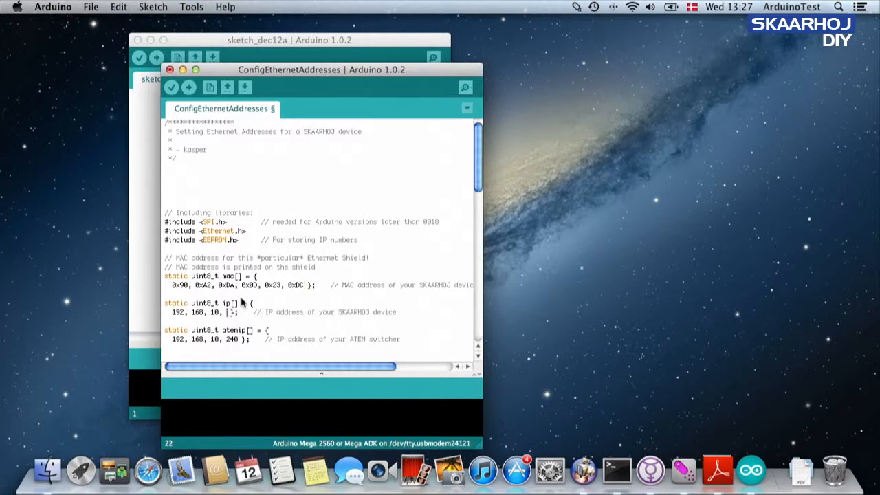
type("99")
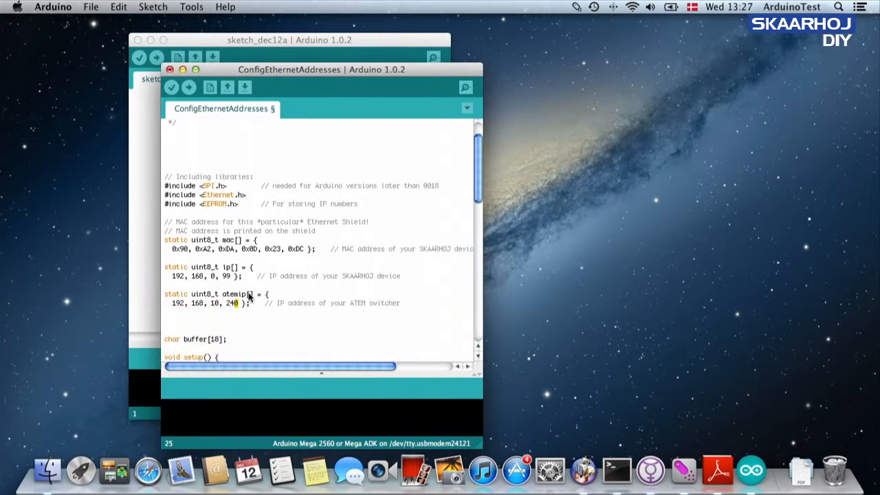
type("50")
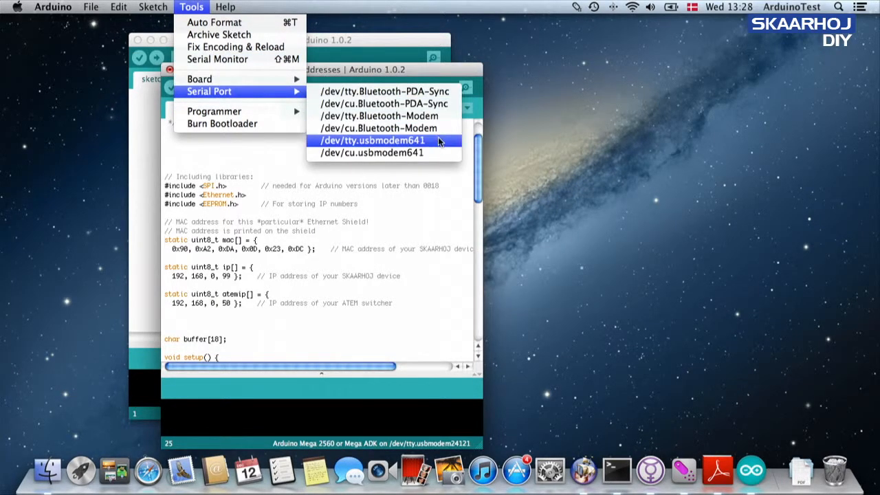
Upload over /dev/tty.usbmodem641 and confirm serial output stores 192.168.0.99 and 192.168.0.50.
left_click(371, 140)
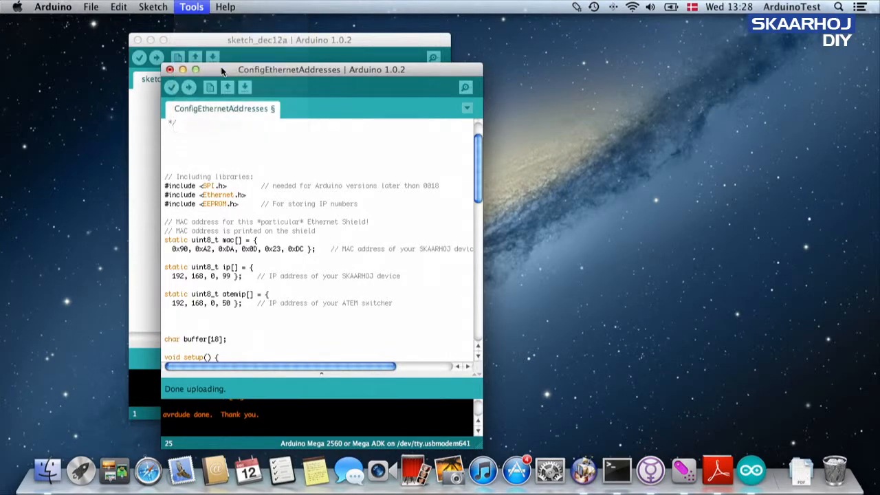
left_click(465, 87)
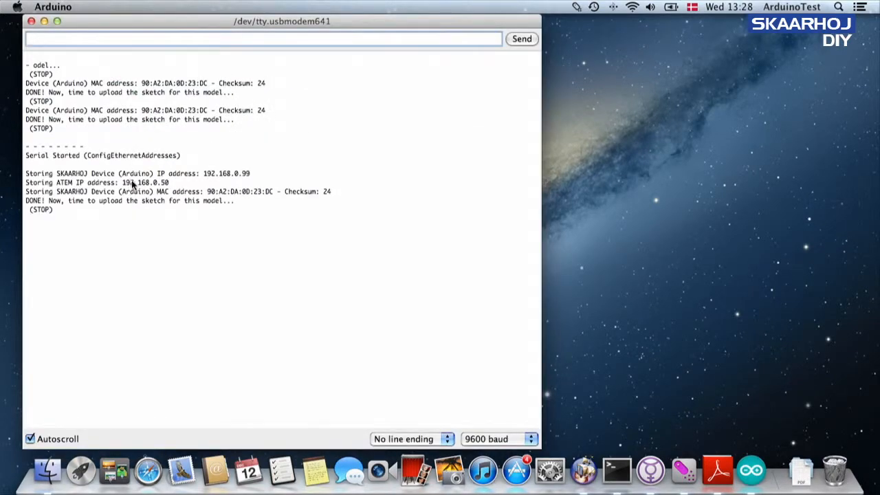
mouse_move(176, 187)
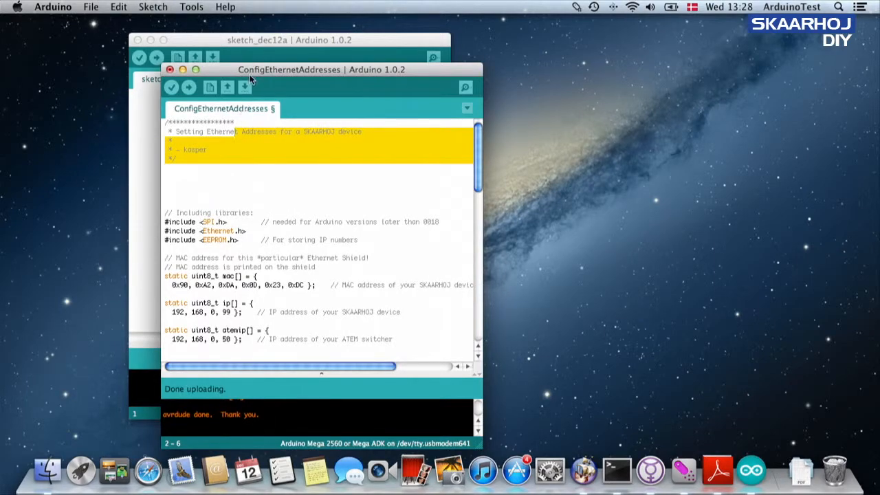
Load the ATEMmonitor example and correct its mac[] bytes.
left_click(91, 7)
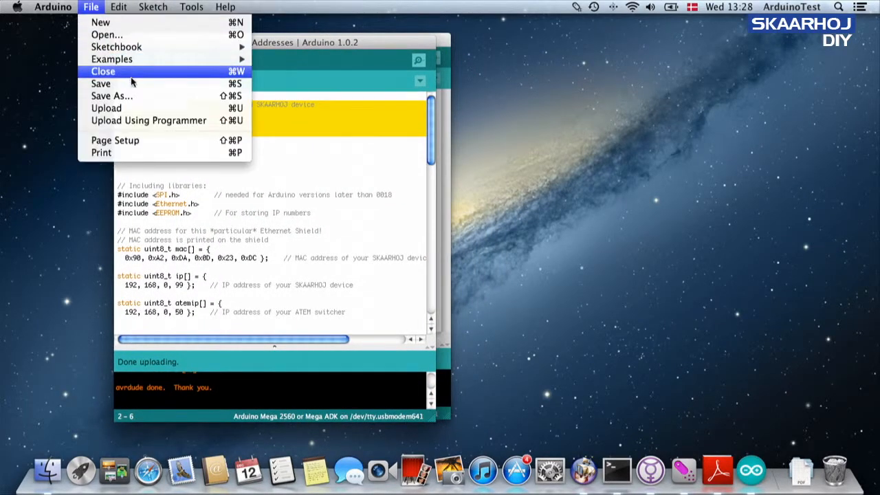
mouse_move(113, 59)
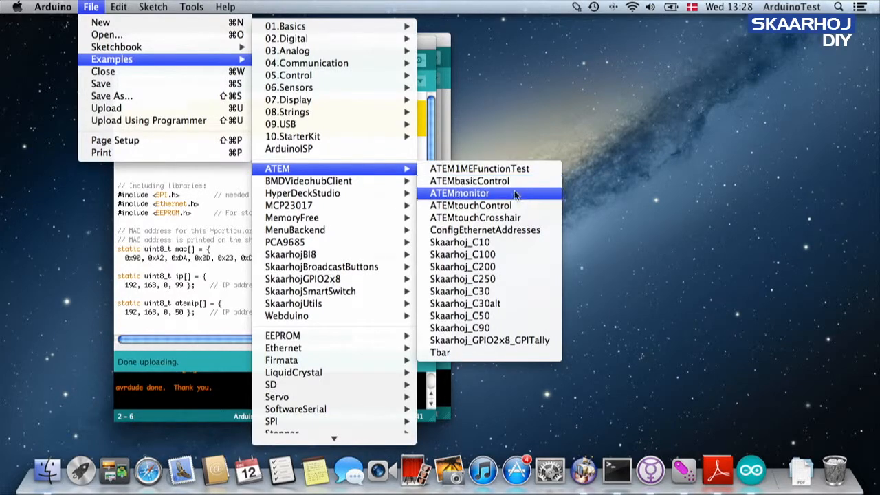
left_click(483, 229)
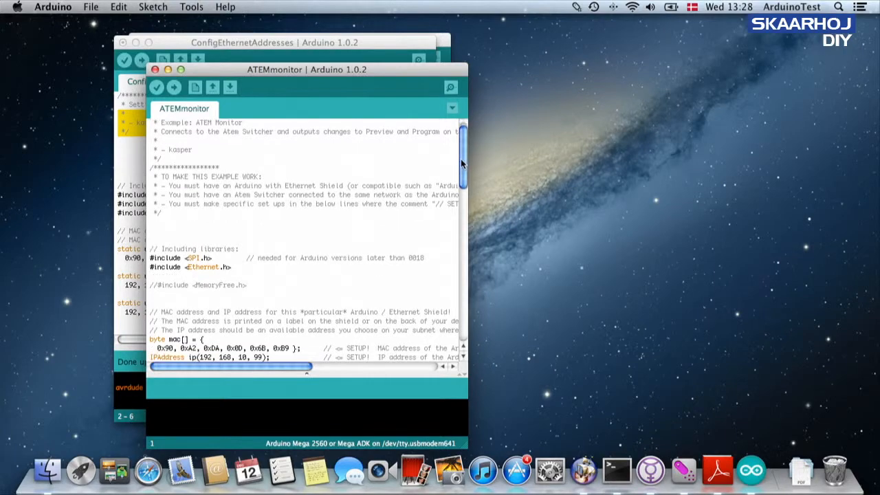
scroll("down", 3)
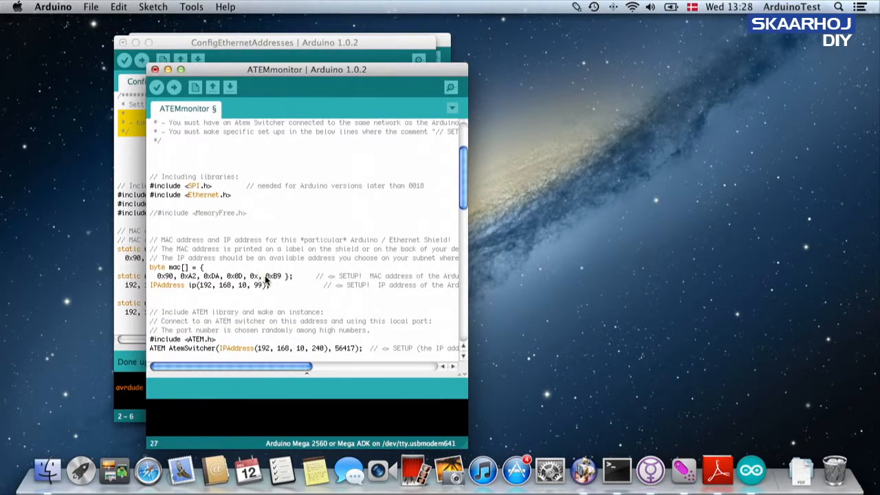
type("23")
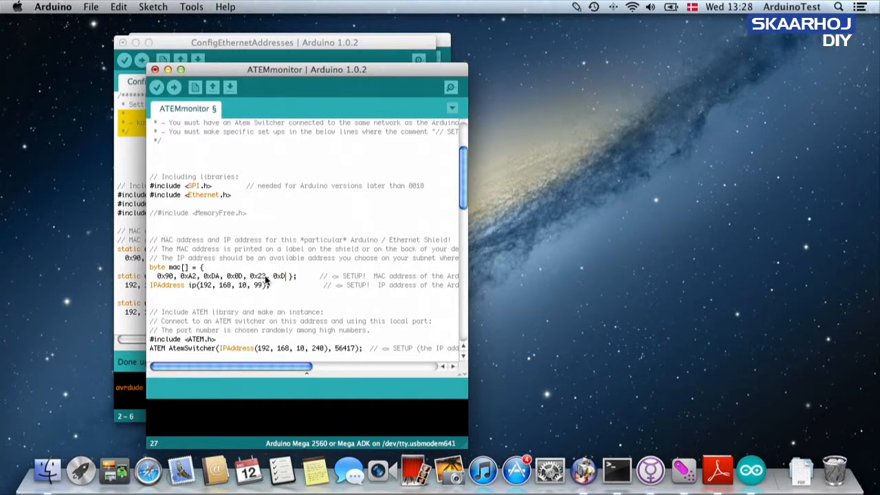
type("C")
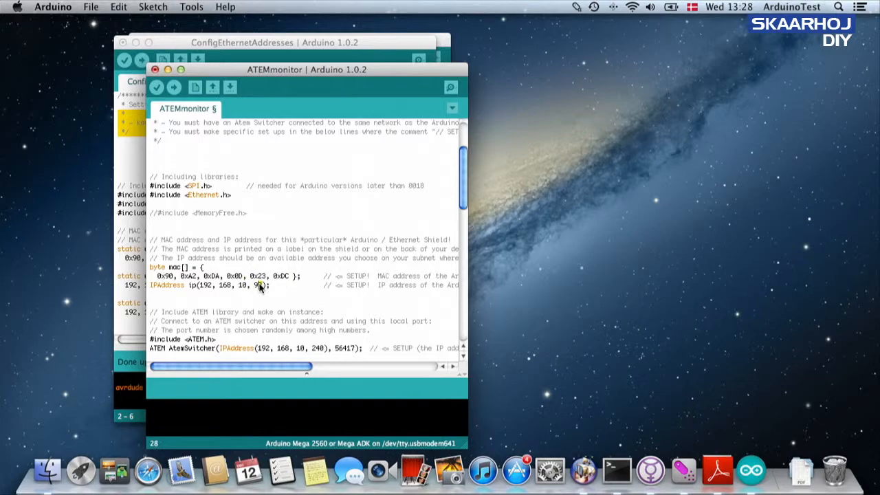
Compile and upload the monitor sketch, then check the board's serial output.
left_click(157, 86)
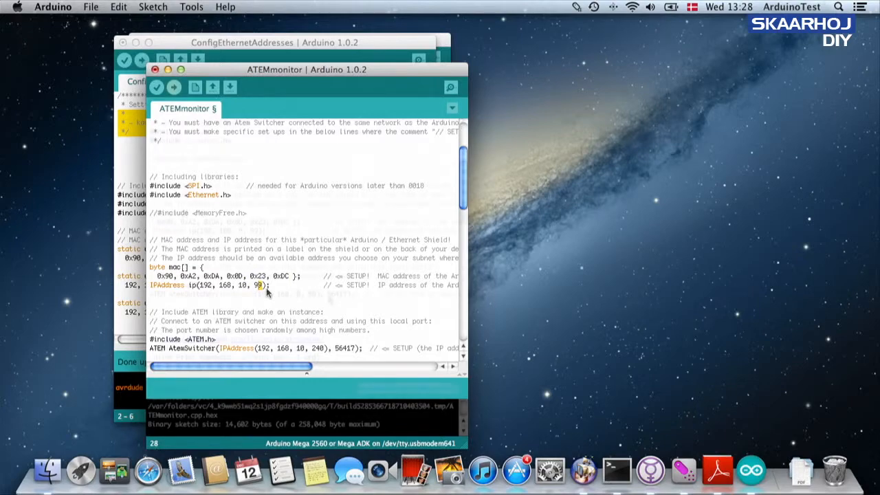
left_click(174, 88)
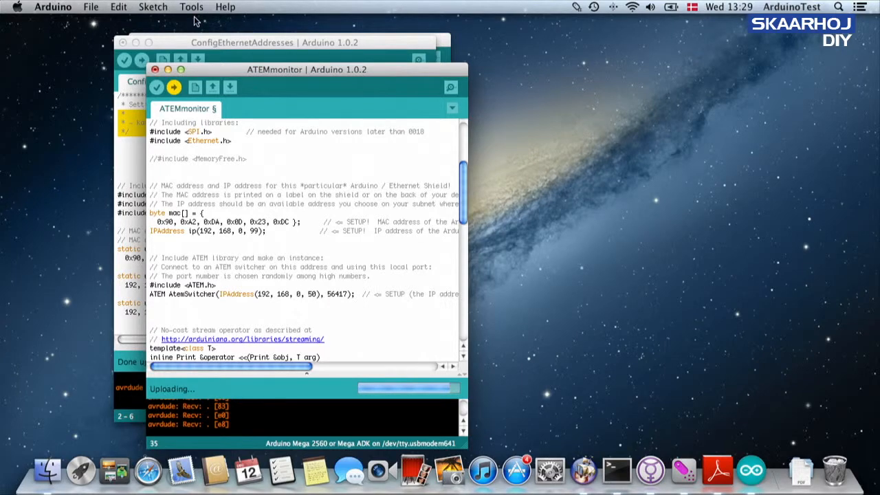
left_click(191, 7)
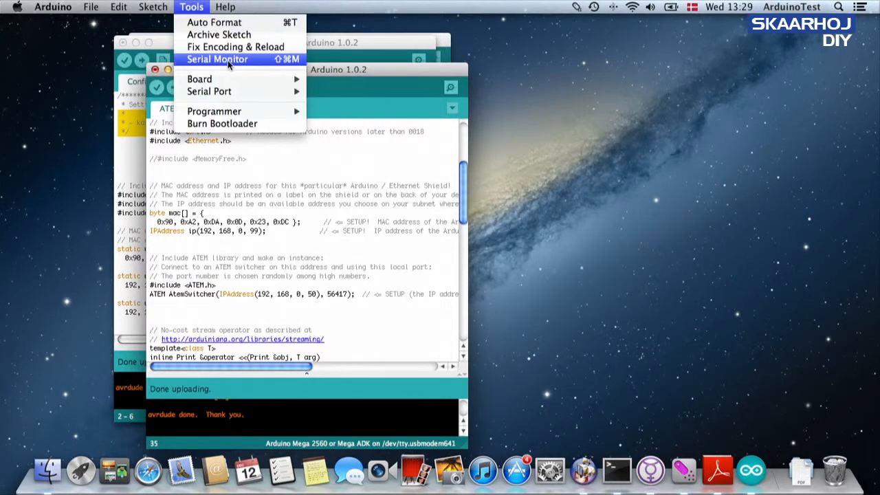
left_click(217, 59)
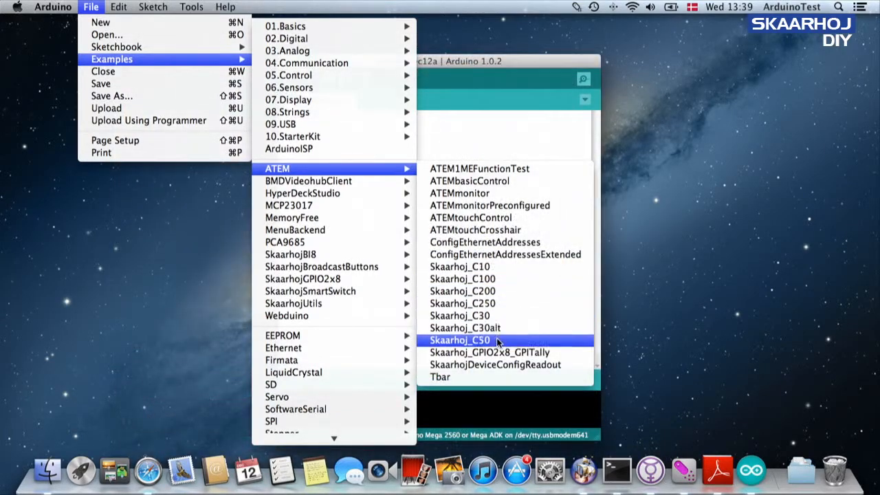
Load the Skaarhoj_C50 example and review its code down to the main loop.
left_click(459, 339)
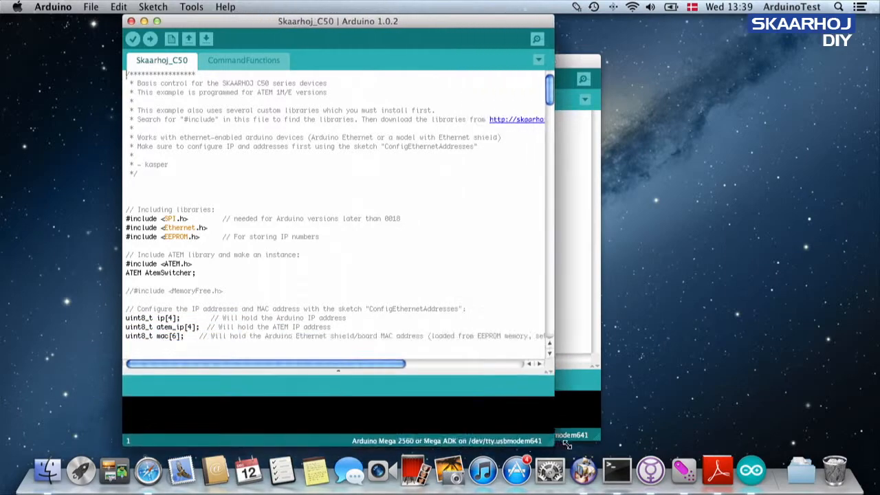
scroll("down", 3)
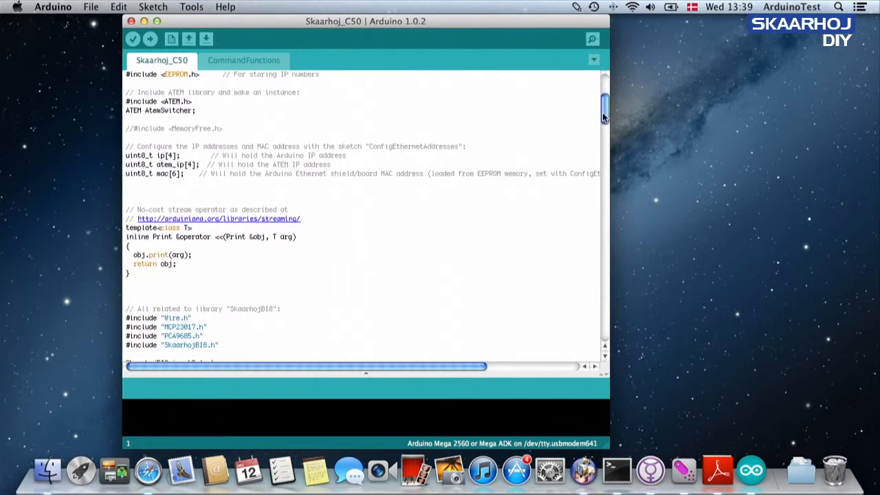
scroll("down", 3)
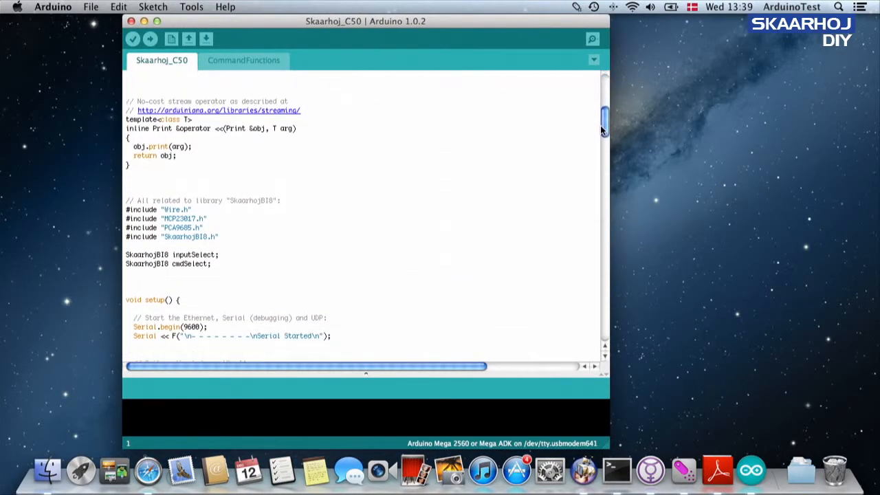
scroll("down", 3)
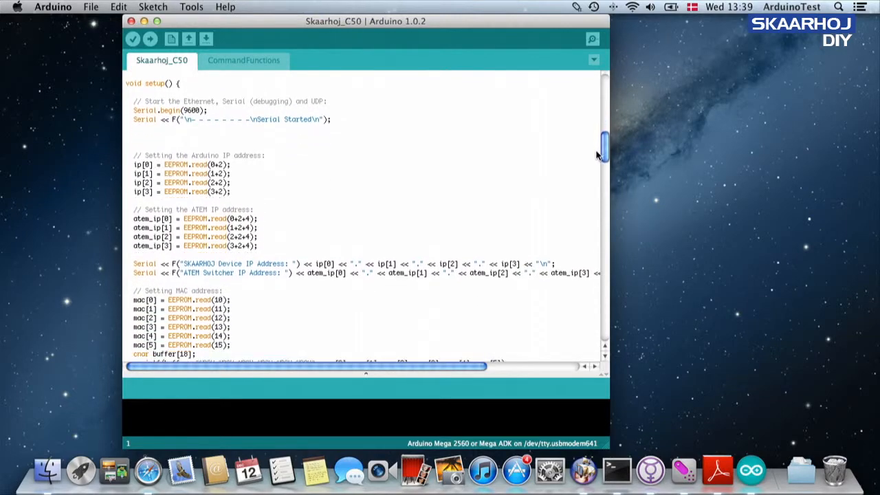
scroll("down", 3)
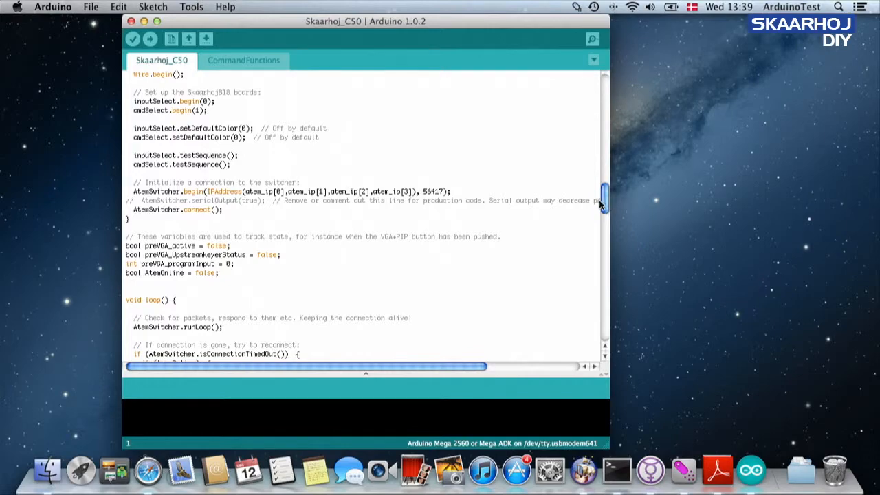
scroll("down", 3)
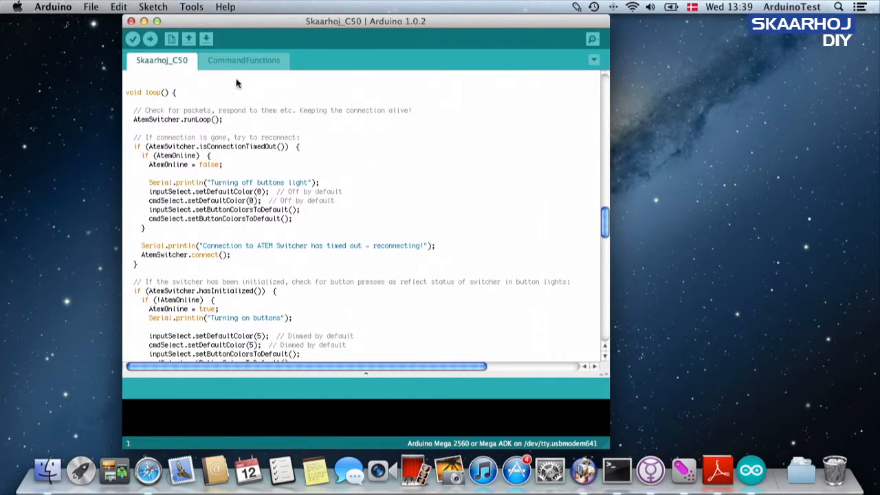
Upload the C50 sketch and confirm Serial Started with device IP, switcher IP and MAC.
left_click(191, 7)
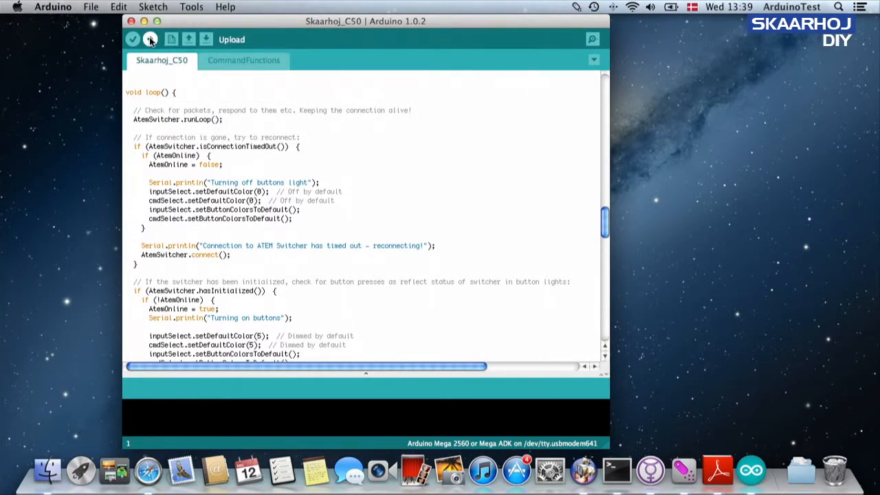
left_click(150, 38)
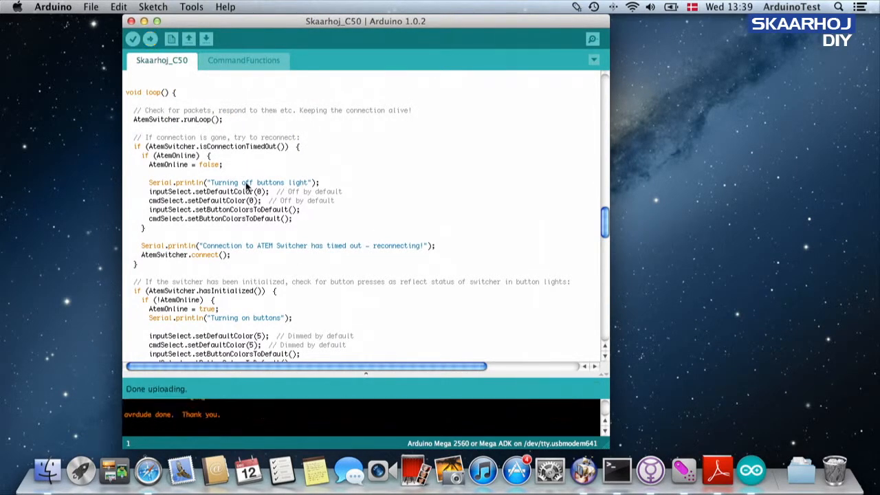
left_click(191, 7)
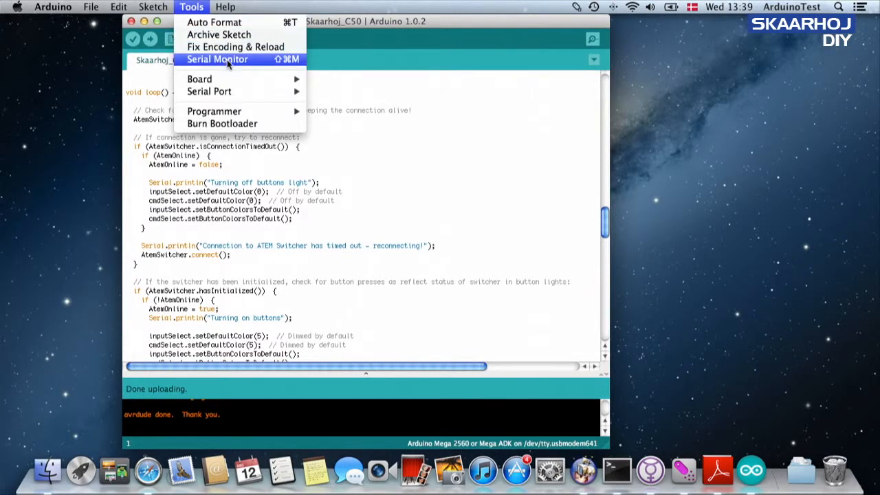
left_click(217, 59)
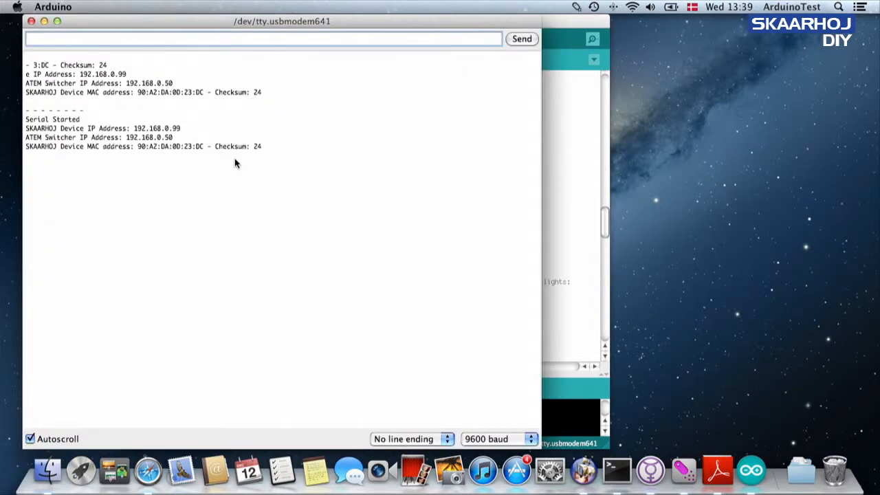
mouse_move(184, 154)
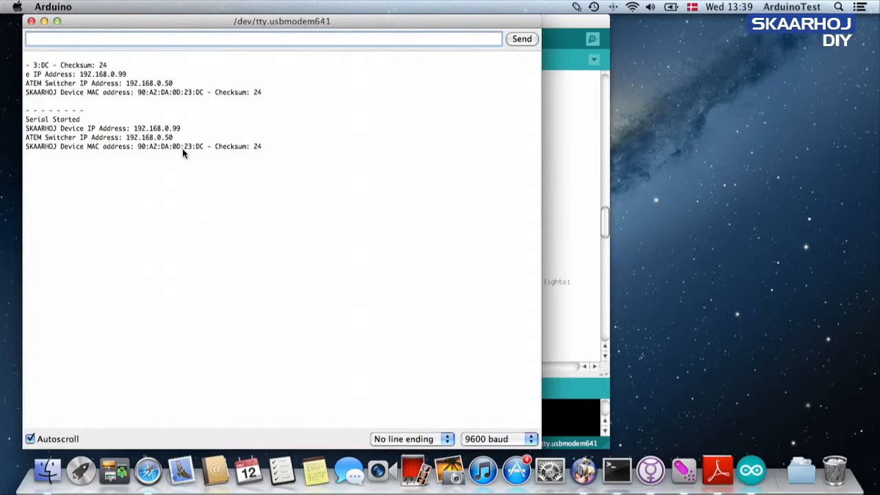
mouse_move(192, 154)
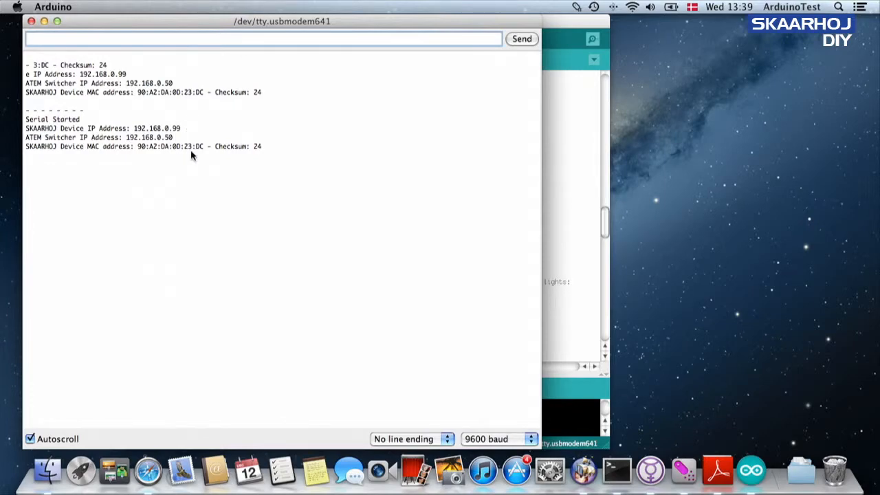
left_click(90, 5)
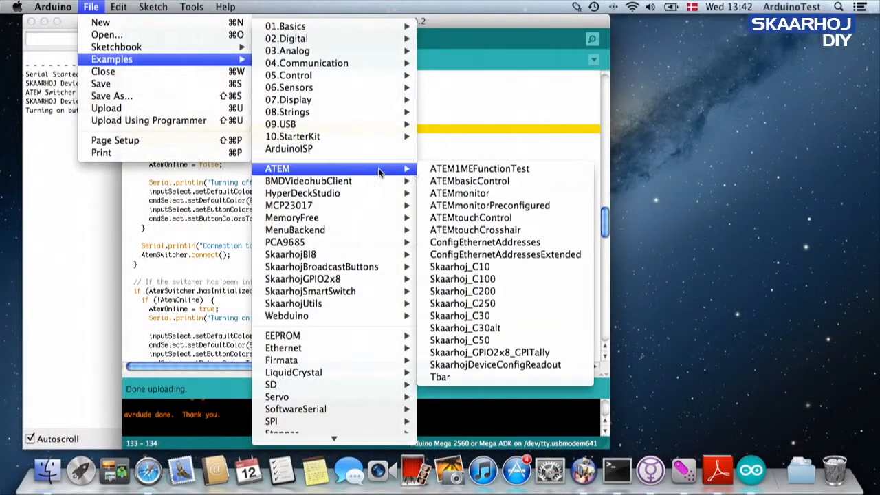
Search the C100 sketch for "slider" and review the matches around setup().
left_click(462, 277)
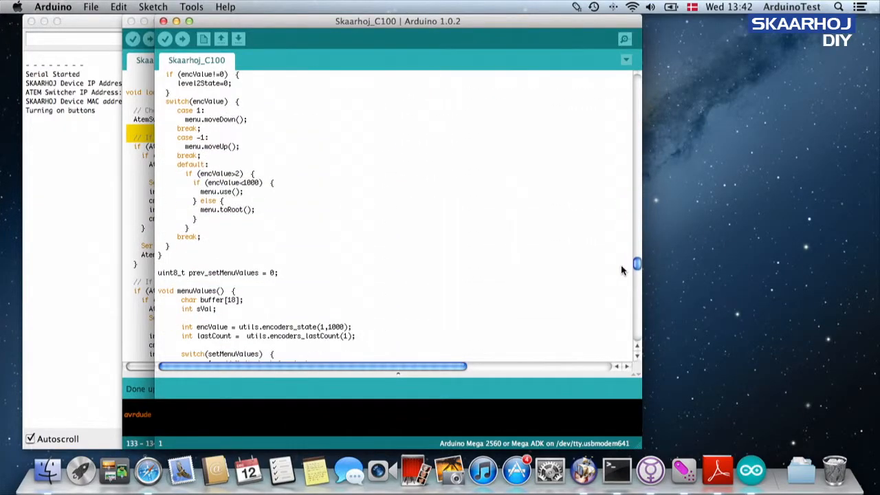
scroll("up", 3)
type("slider")
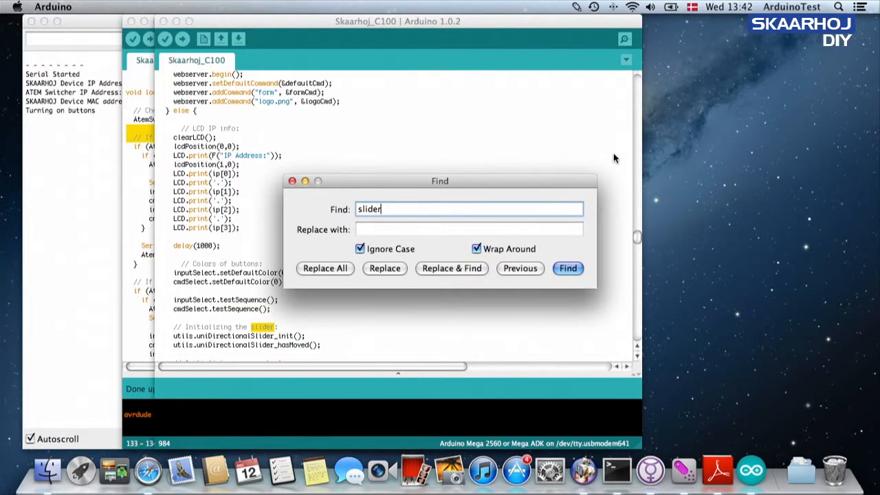
left_click(291, 181)
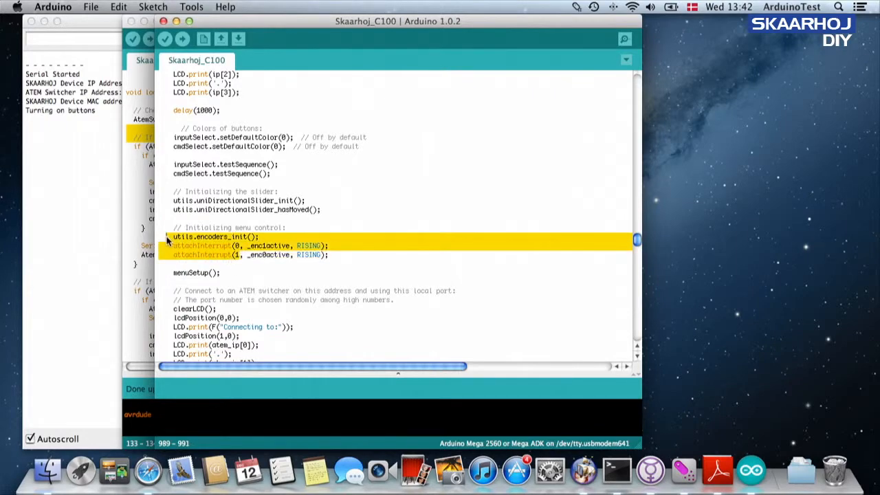
scroll("up", 3)
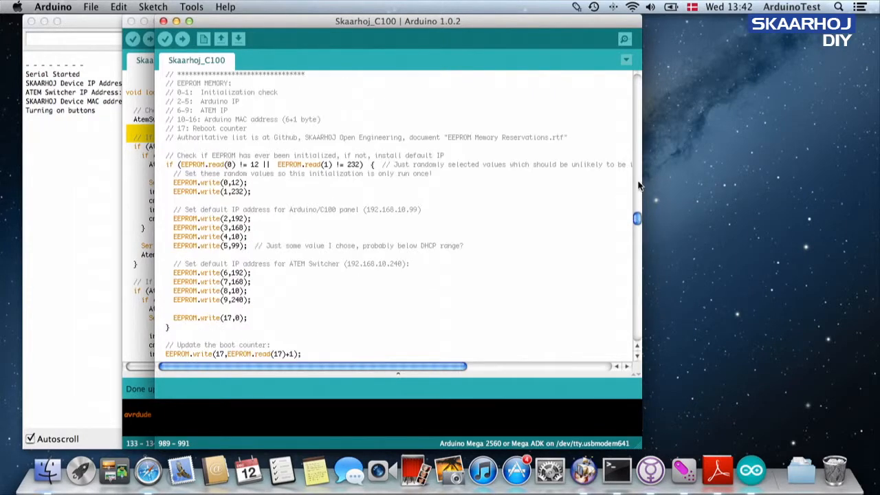
scroll("up", 3)
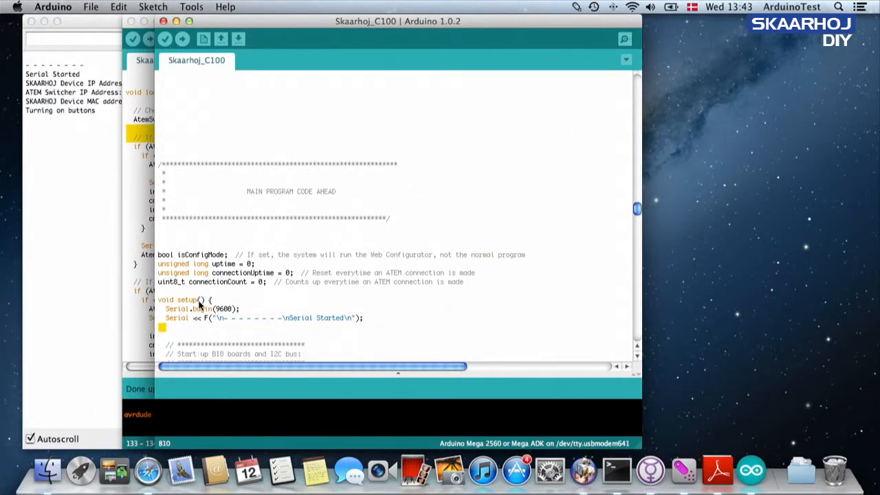
double_click(187, 300)
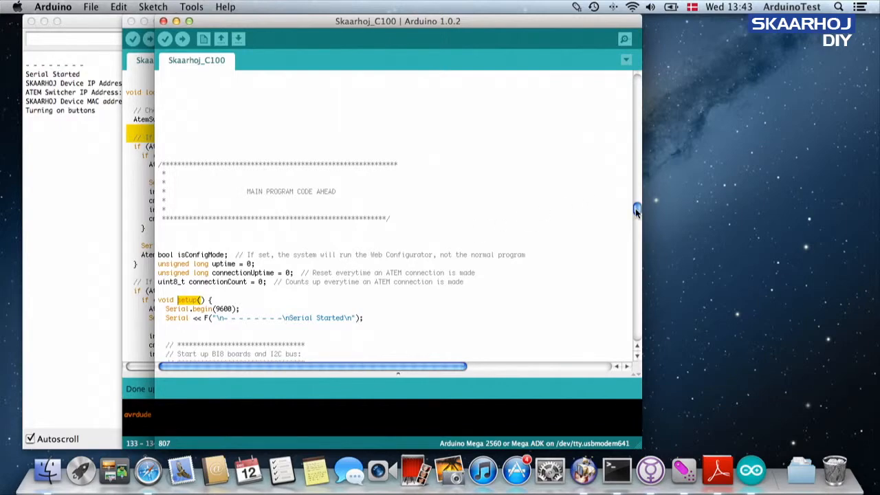
Review the changeTransitionPositionDone transition code, then return to the ATEM examples list.
scroll("down", 3)
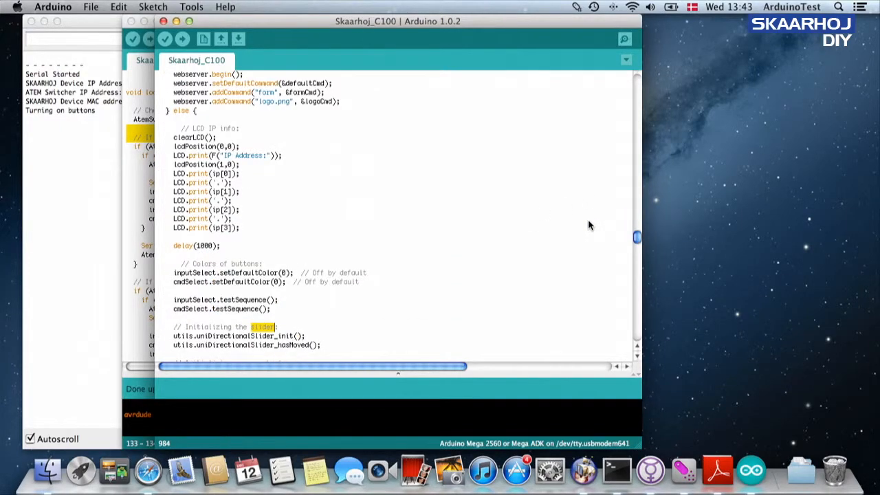
mouse_move(464, 285)
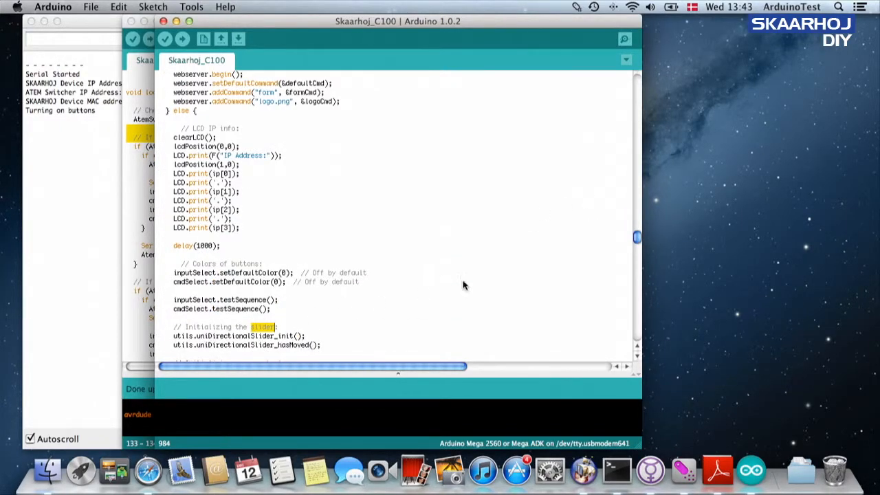
scroll("down", 3)
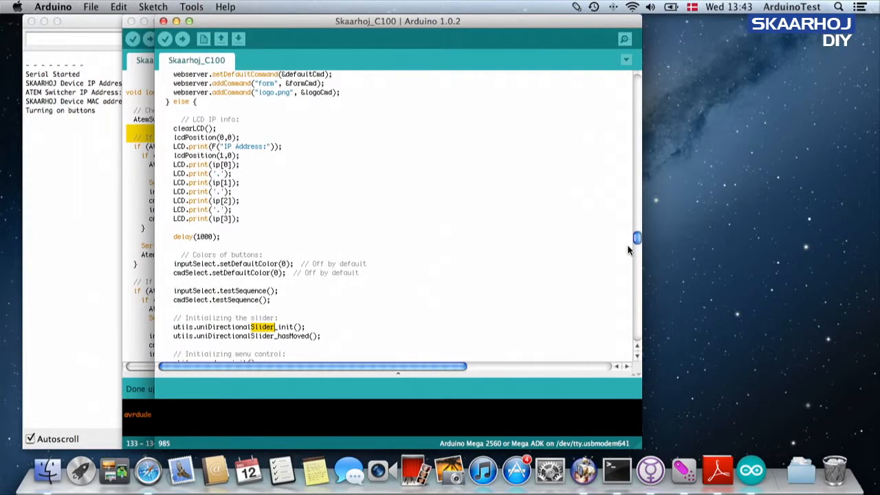
scroll("down", 3)
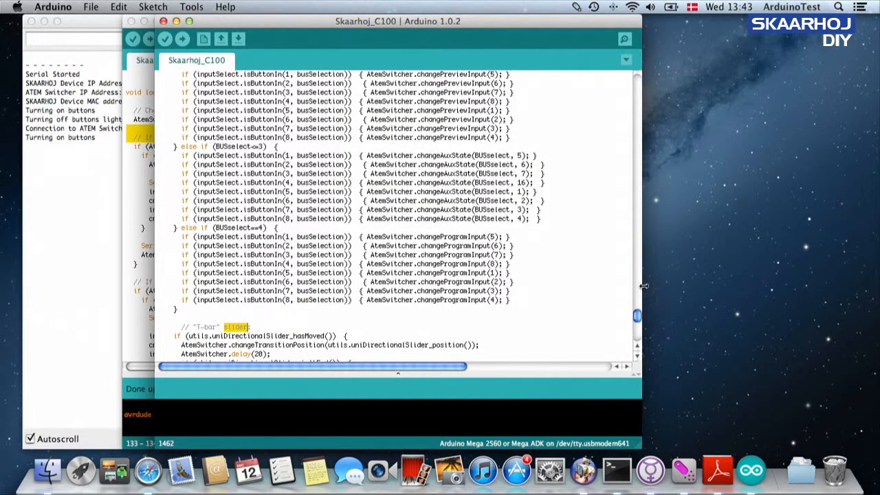
scroll("down", 3)
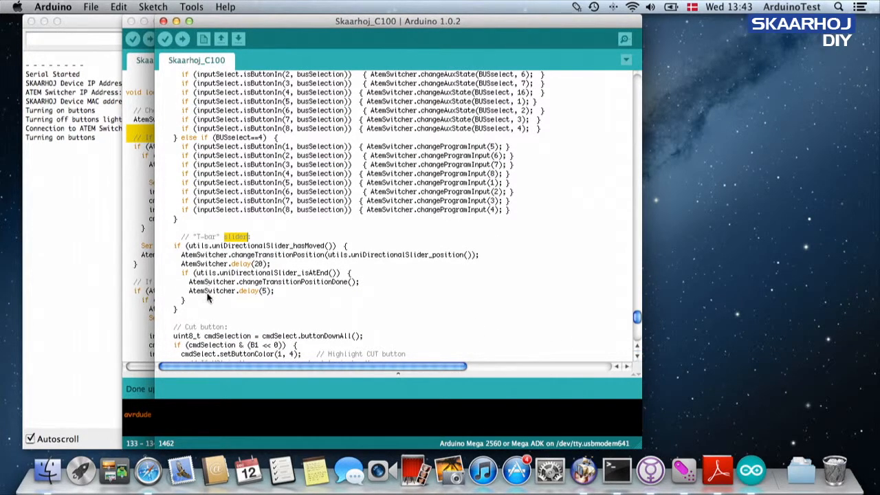
mouse_move(324, 246)
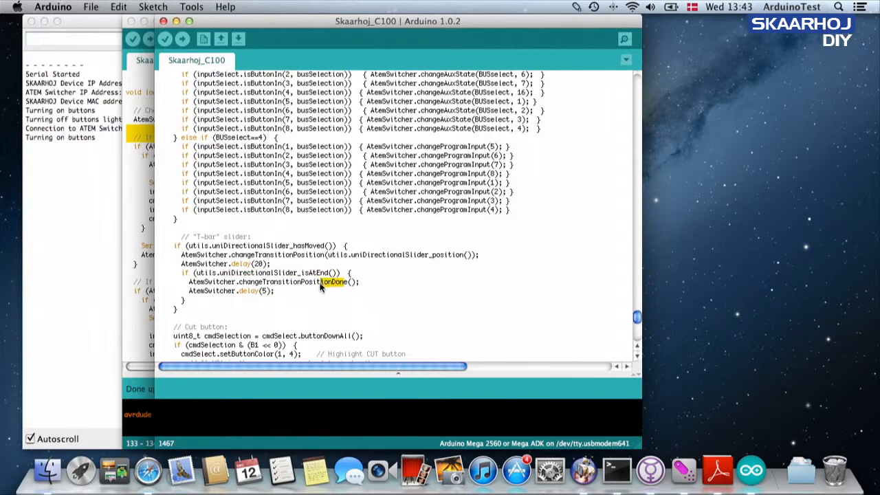
double_click(330, 282)
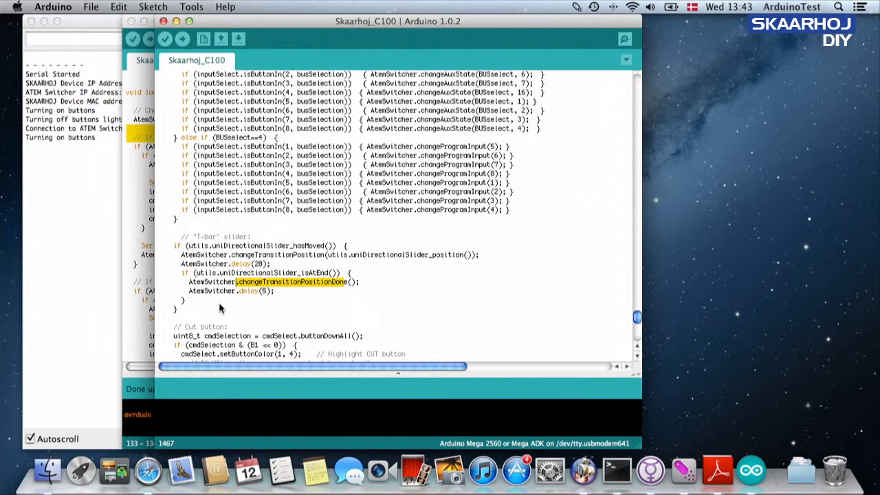
left_click(90, 6)
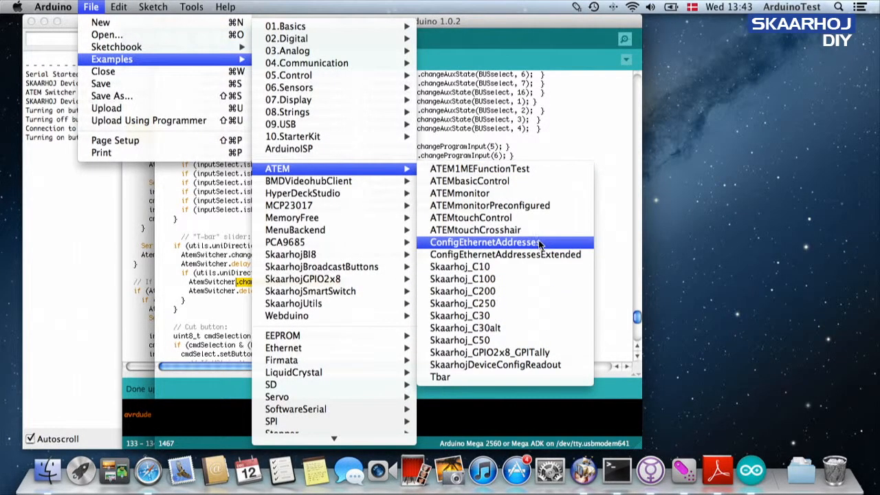
Load the Tbar example and locate its SkaarhojUtils include and utils declaration.
left_click(439, 377)
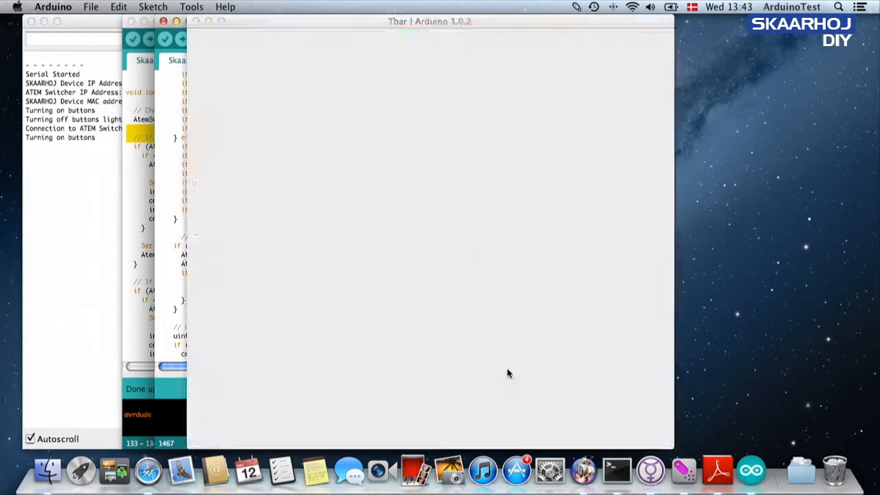
left_click(209, 60)
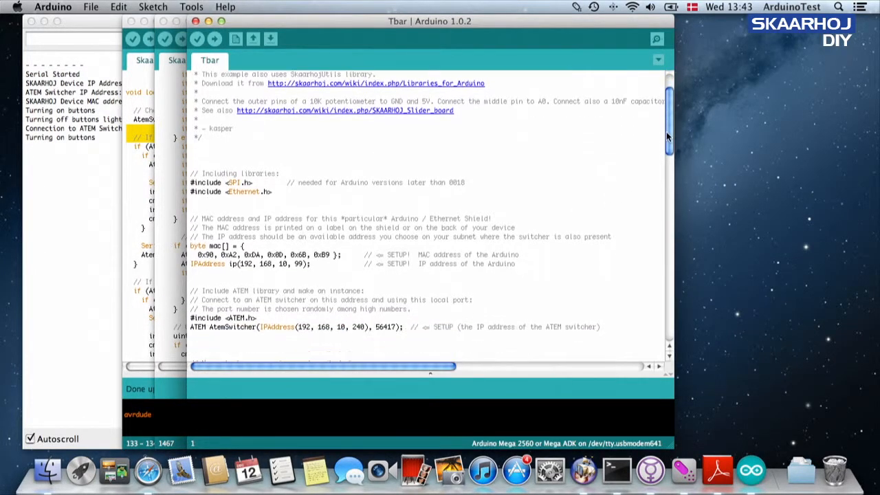
scroll("down", 3)
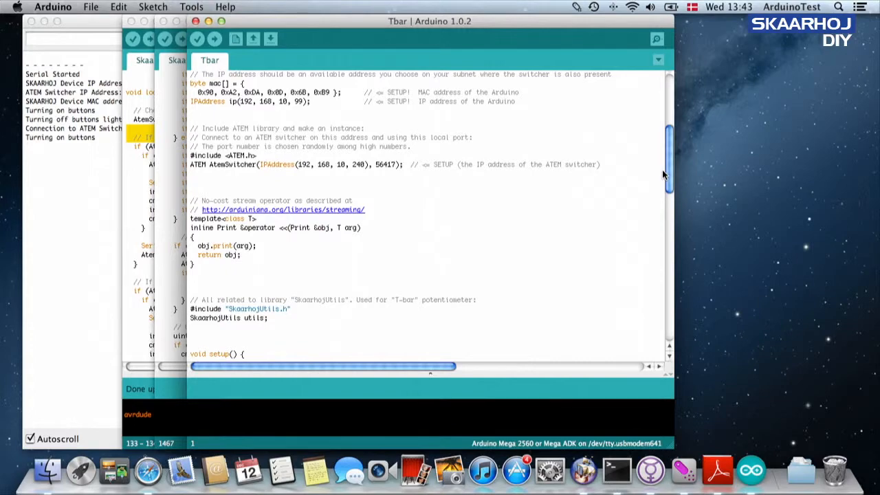
scroll("up", 3)
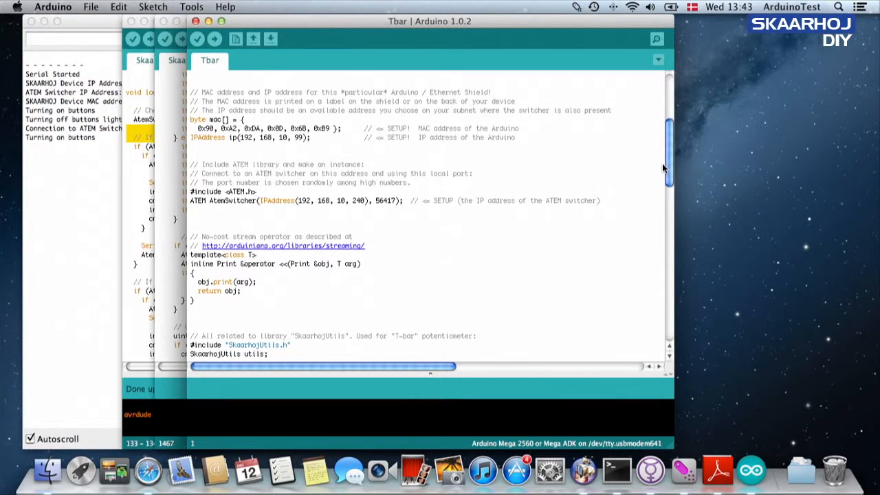
scroll("down", 3)
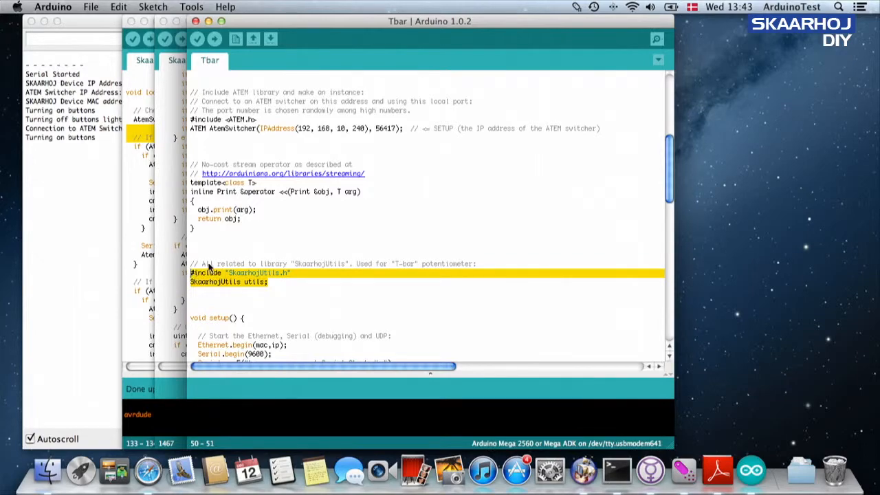
mouse_move(241, 81)
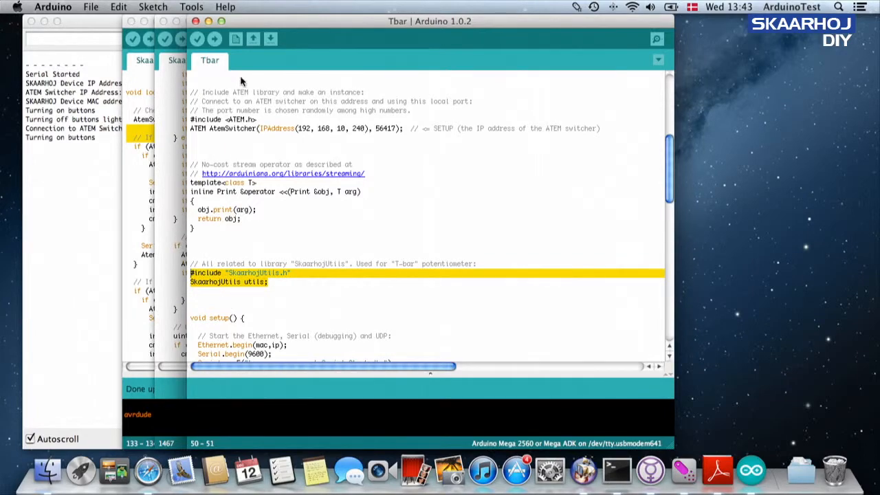
left_click(198, 60)
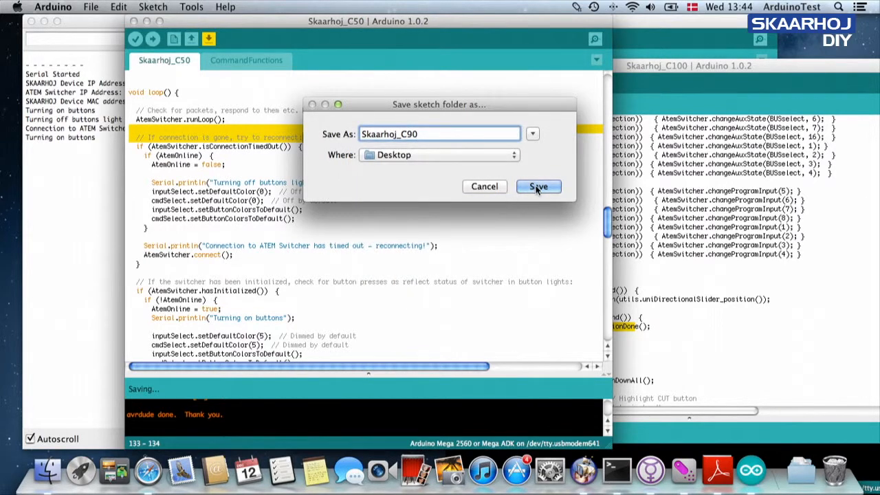
Save a copy of the C50 sketch to the Desktop as Skaarhoj_C90 and go to its include lines.
left_click(539, 187)
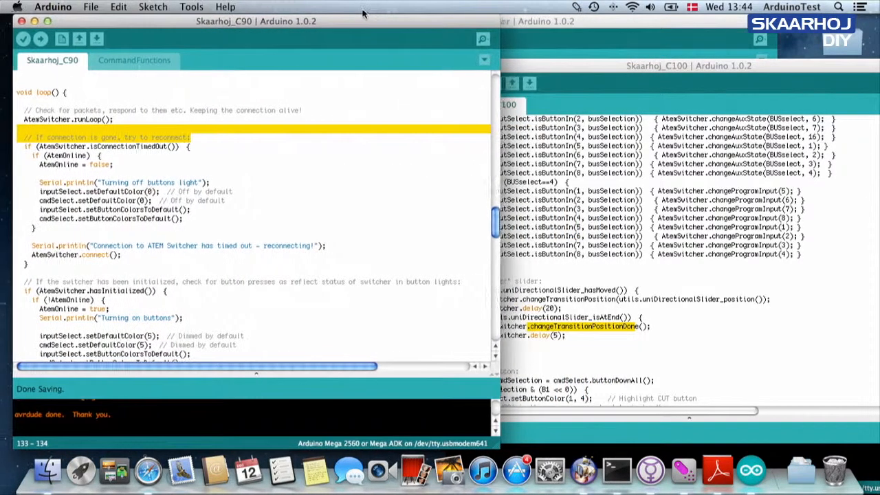
scroll("up", 3)
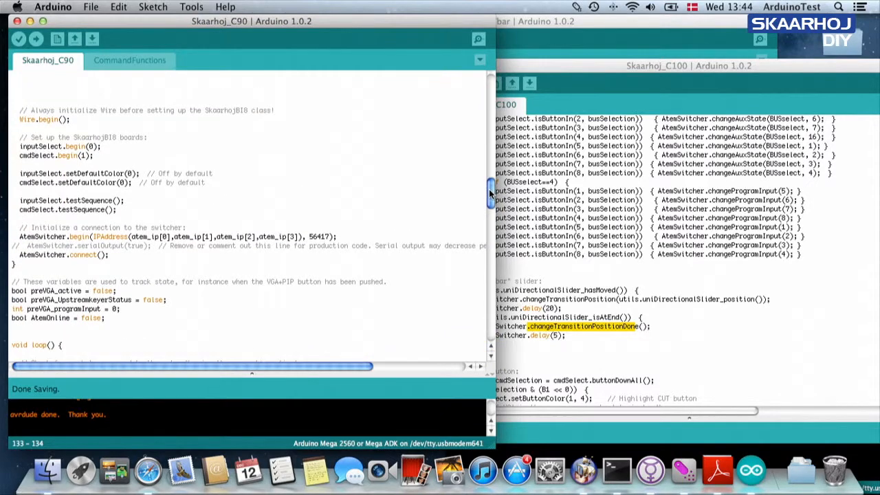
scroll("up", 3)
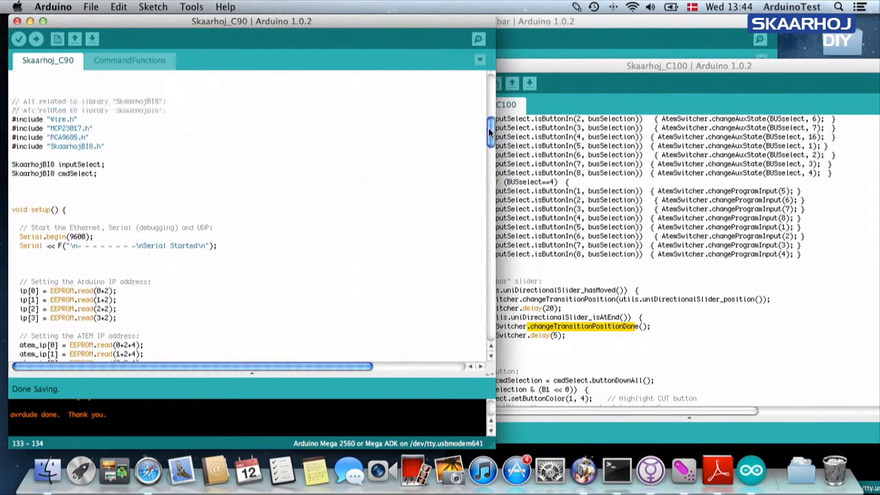
scroll("up", 3)
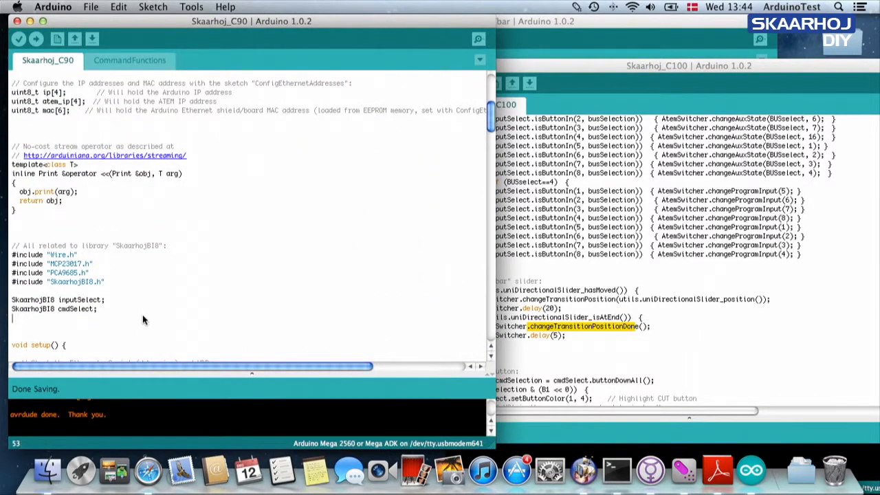
mouse_move(672, 52)
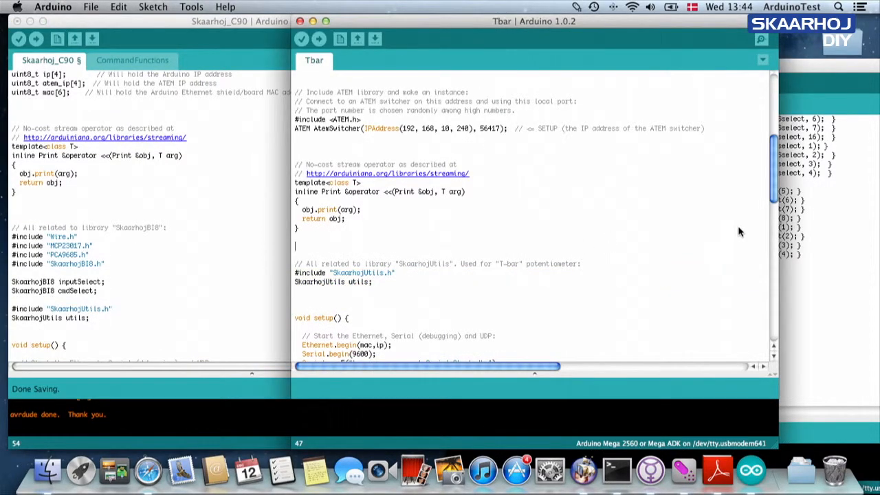
Add the SkaarhojUtils include and utils declaration to C90 and locate Tbar's slider init line.
scroll("down", 3)
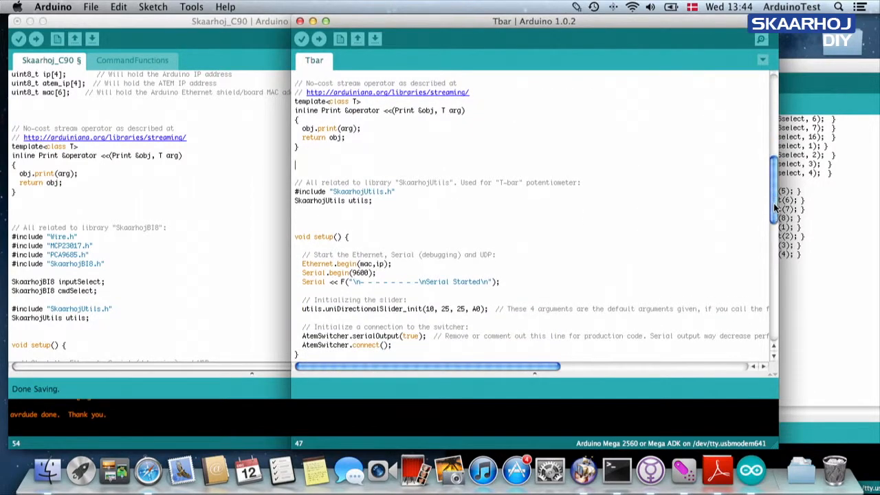
scroll("down", 3)
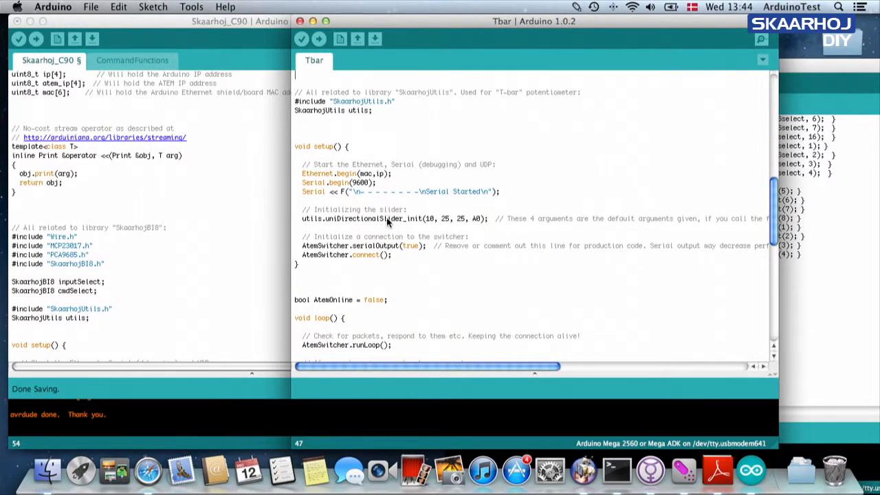
mouse_move(285, 228)
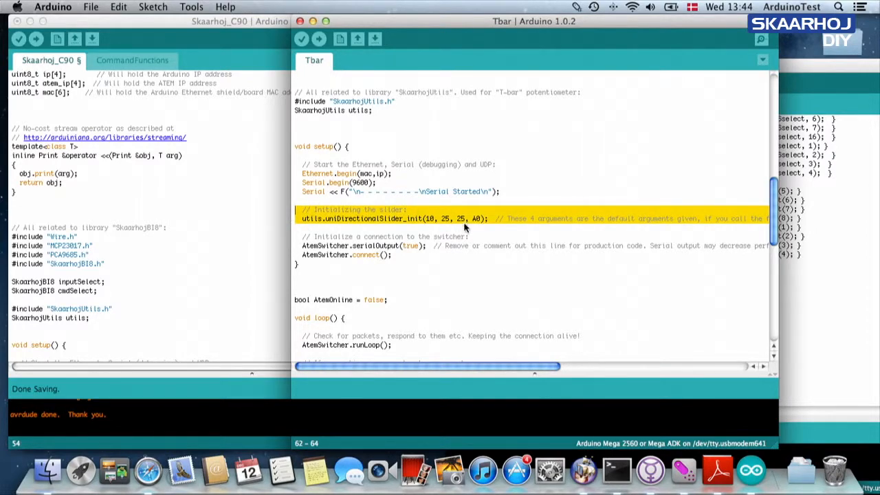
mouse_move(473, 226)
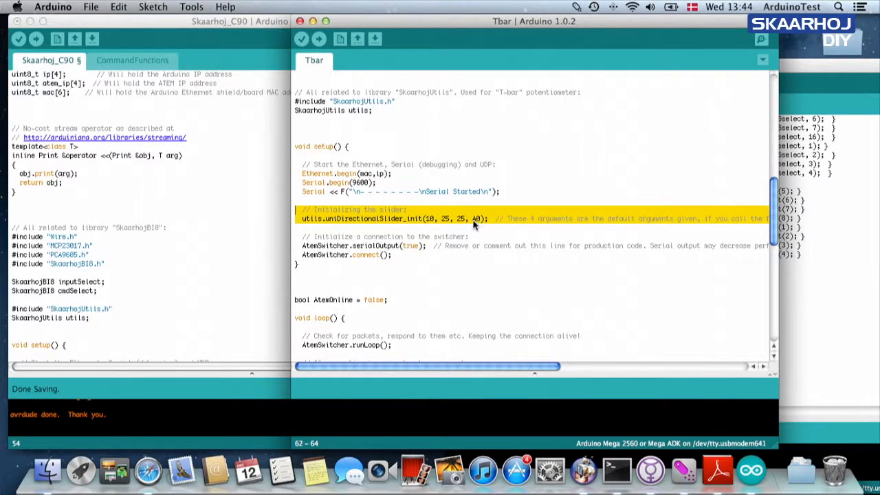
mouse_move(448, 226)
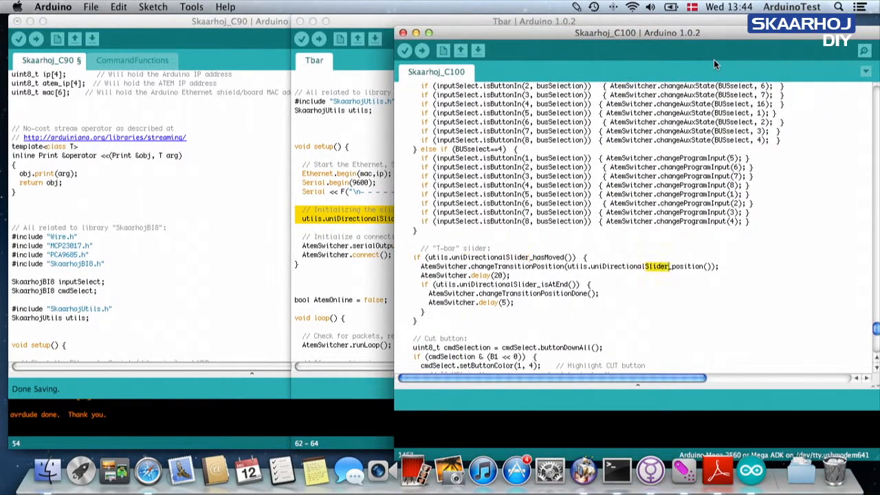
Insert slider_init and slider_hasMoved into C90's setup() above AtemSwitcher.begin.
scroll("up", 3)
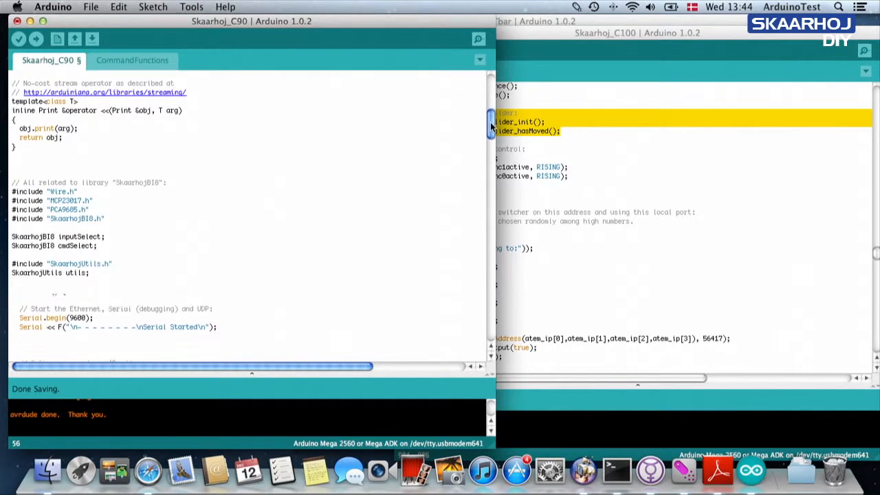
scroll("down", 3)
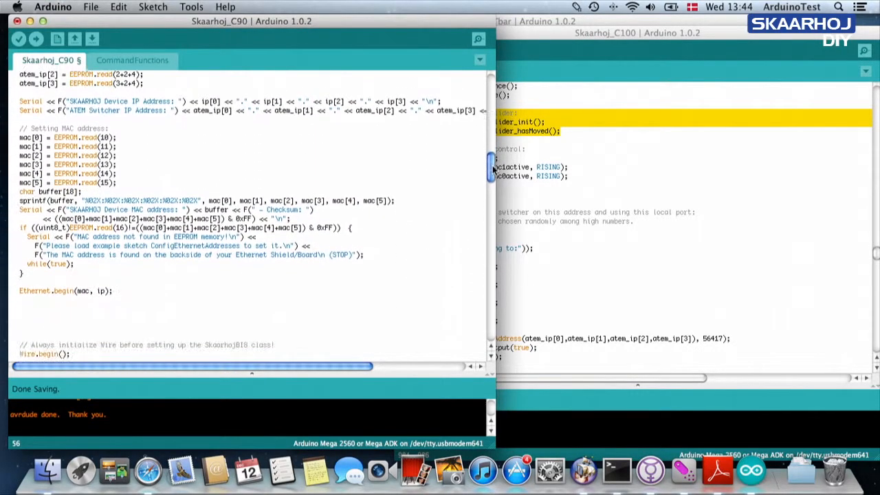
scroll("down", 3)
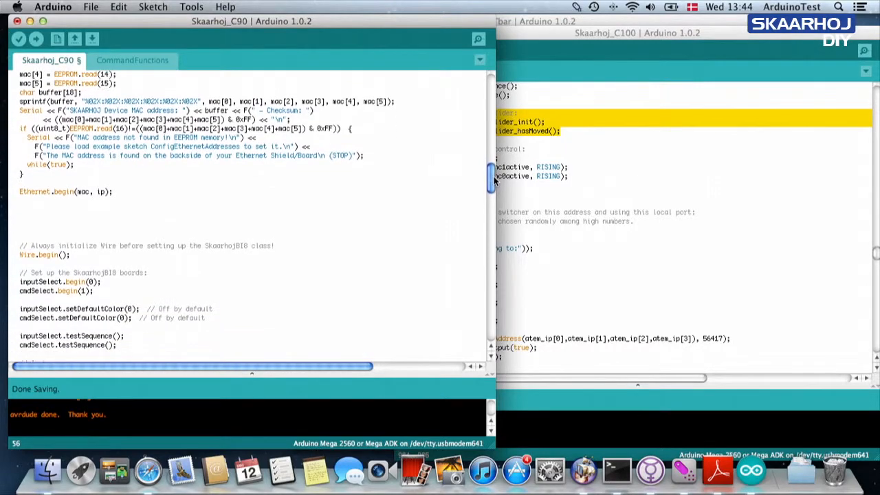
scroll("down", 3)
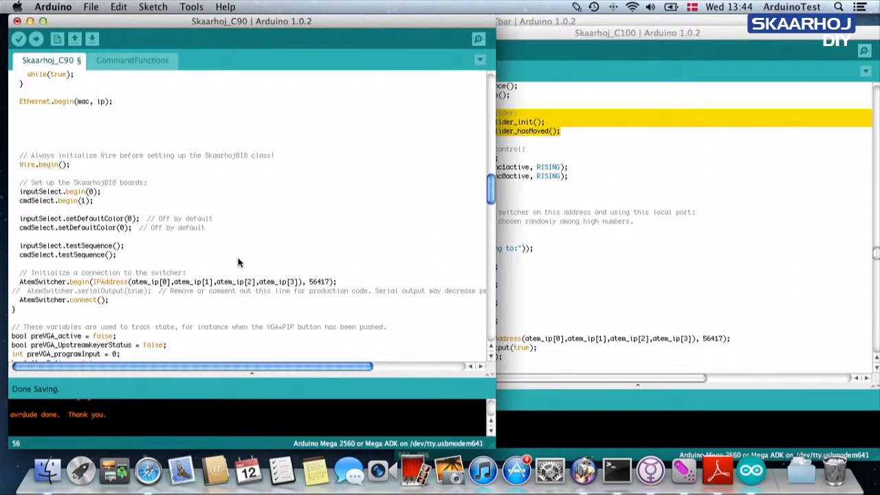
left_click(117, 255)
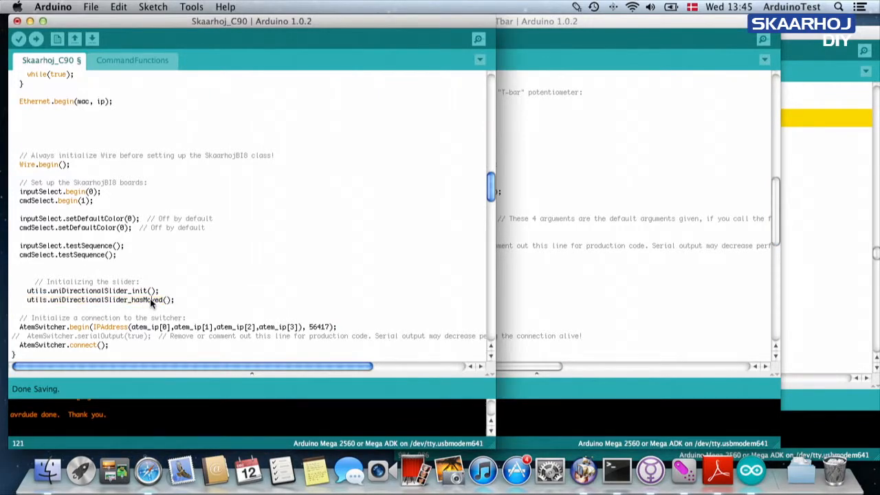
double_click(107, 299)
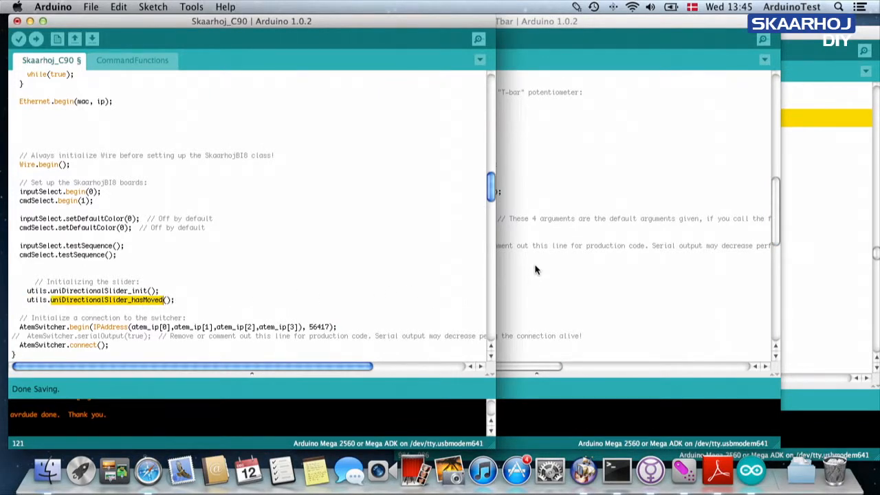
mouse_move(807, 178)
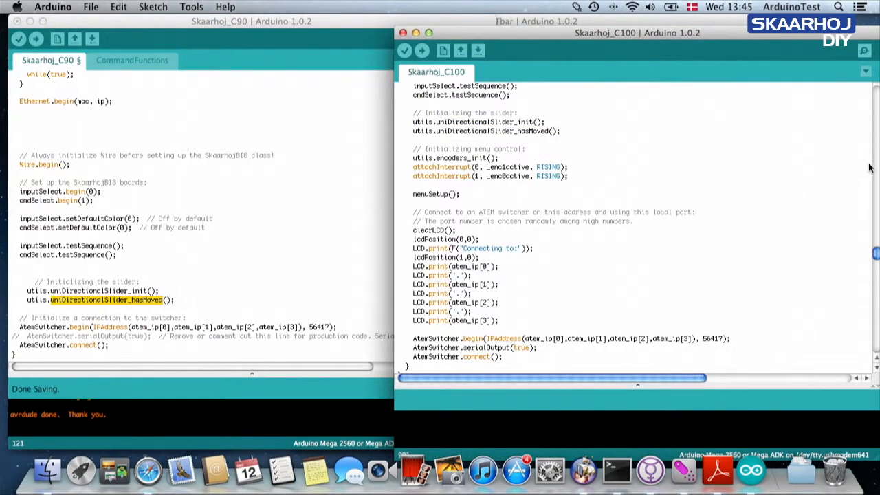
Select and copy the whole commandDispatch() function from the Tbar sketch.
scroll("down", 3)
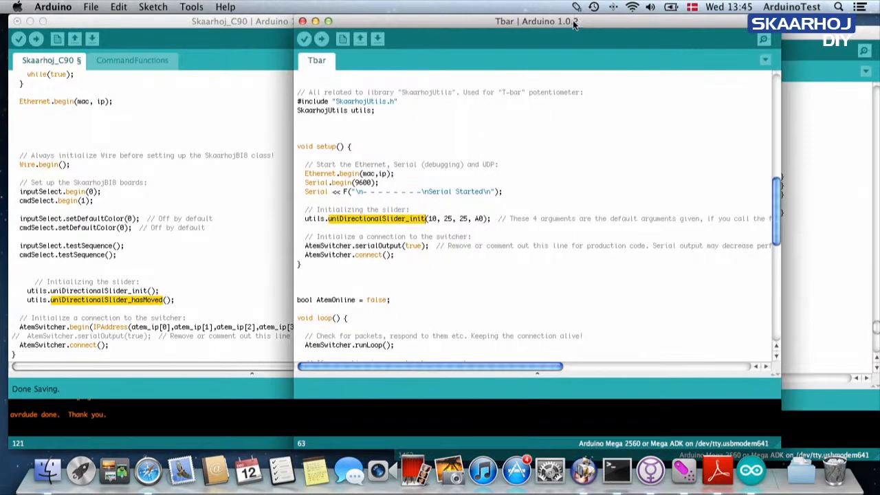
scroll("down", 3)
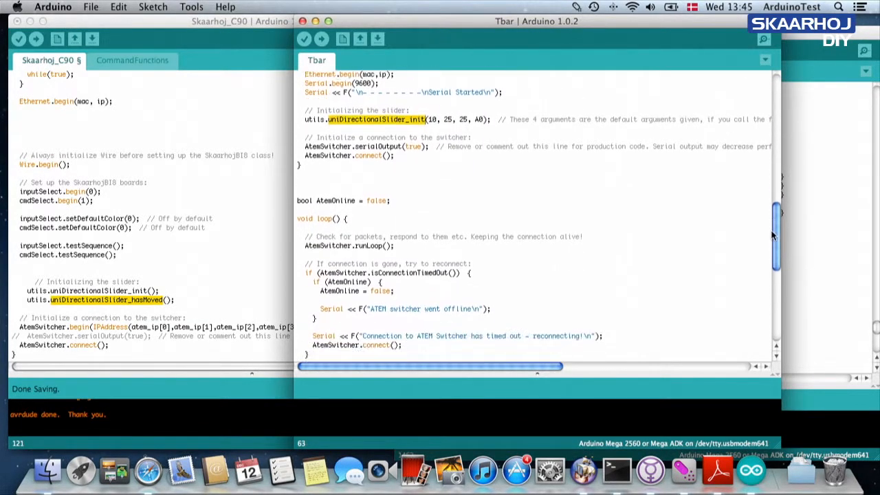
scroll("down", 3)
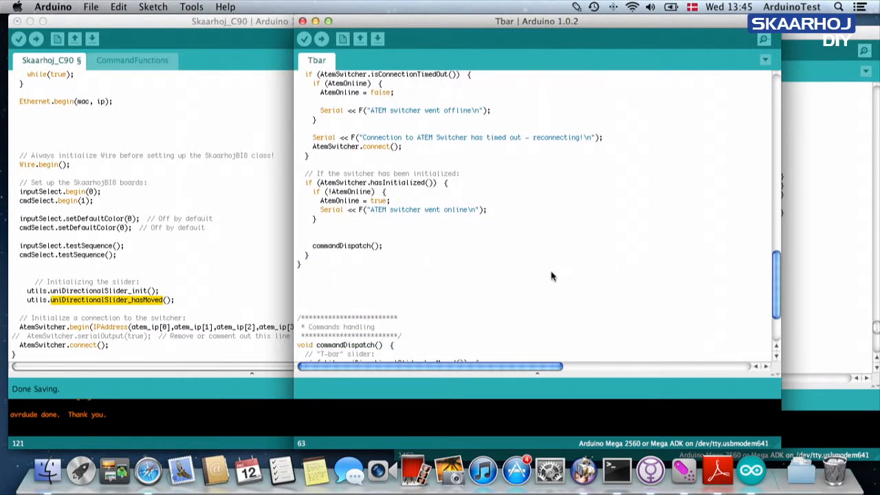
double_click(346, 245)
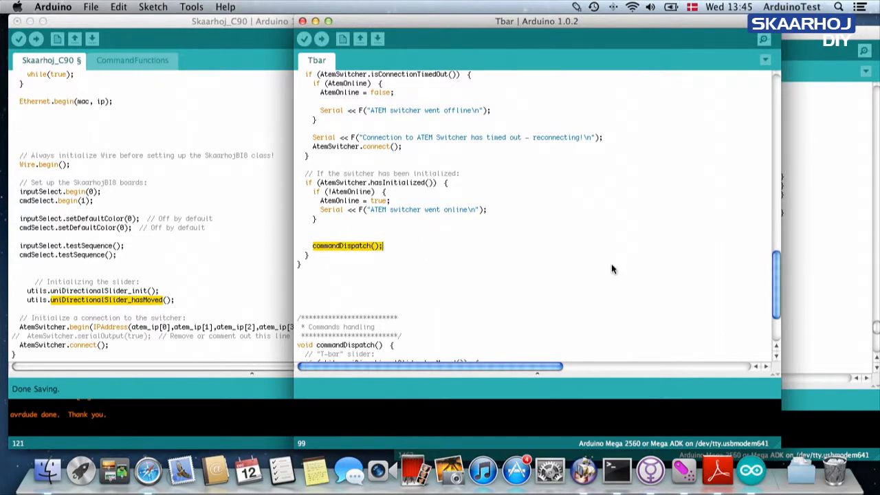
scroll("down", 3)
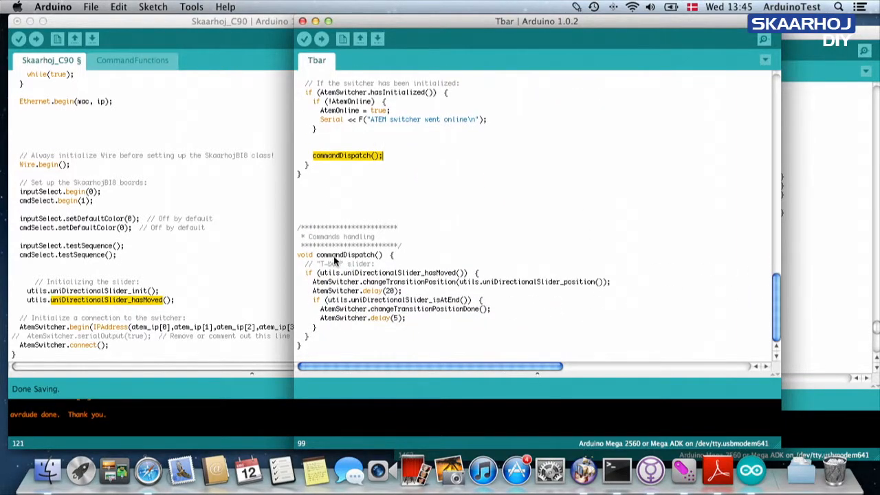
double_click(347, 254)
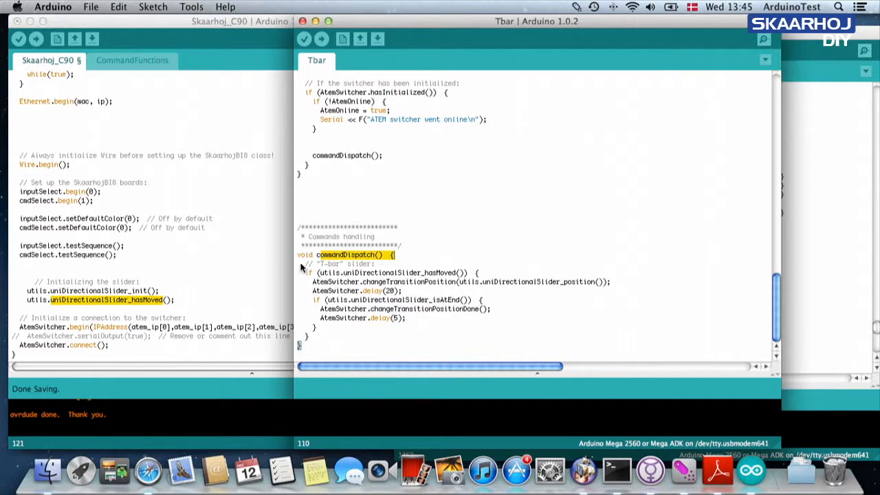
left_click_drag(306, 264, 314, 335)
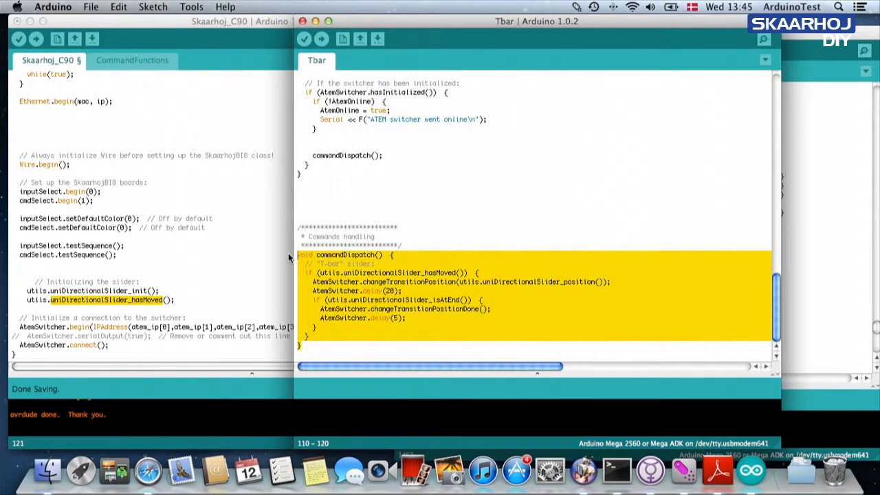
mouse_move(236, 315)
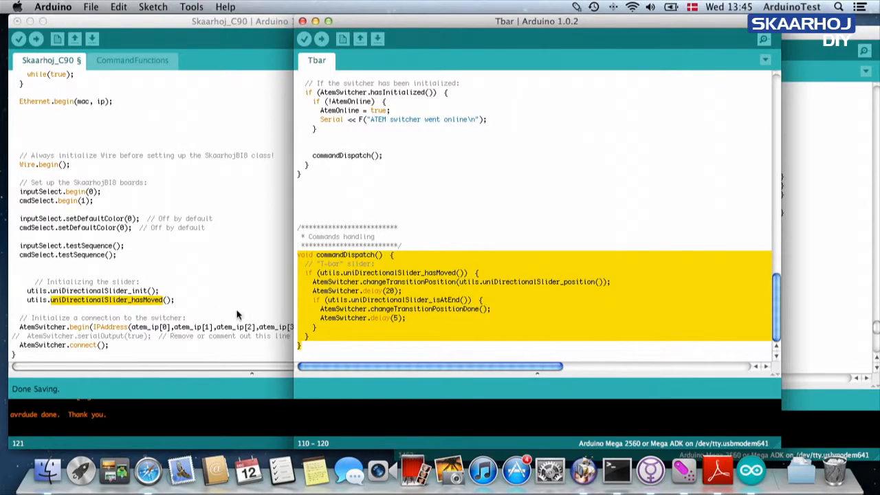
Paste it at the end of C90, renamed sliderHandling with a Slider handling comment.
left_click(527, 203)
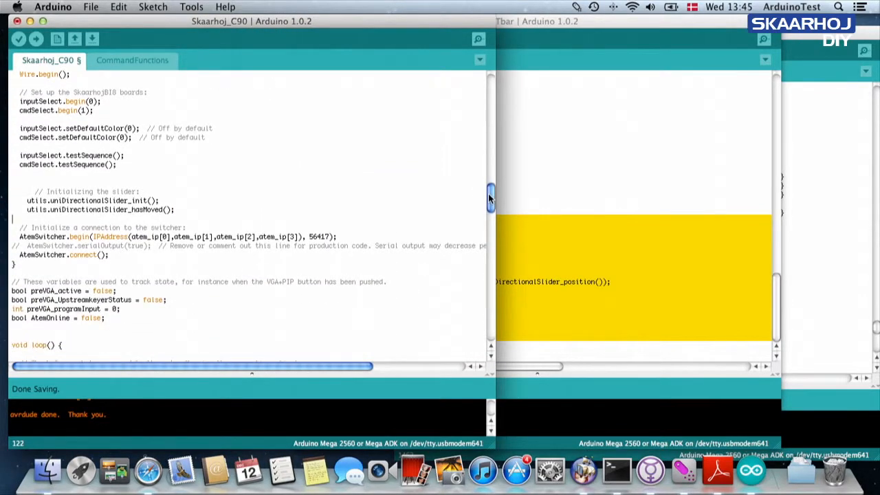
scroll("down", 3)
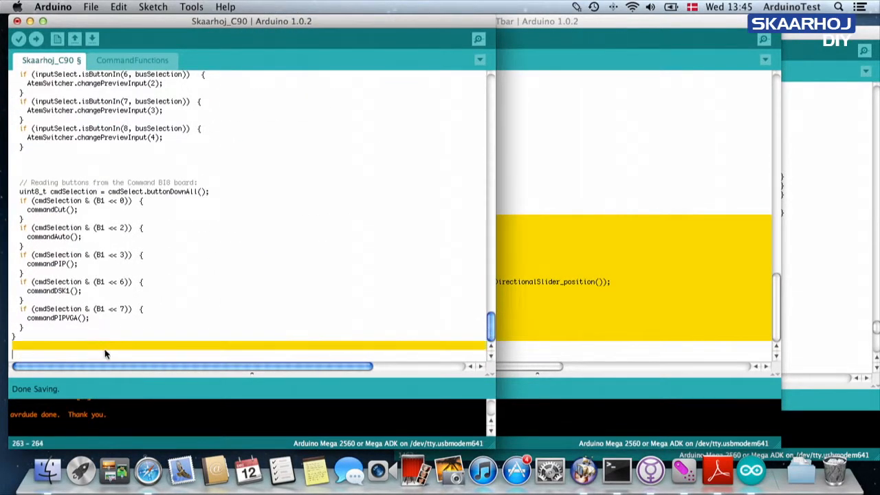
scroll("down", 3)
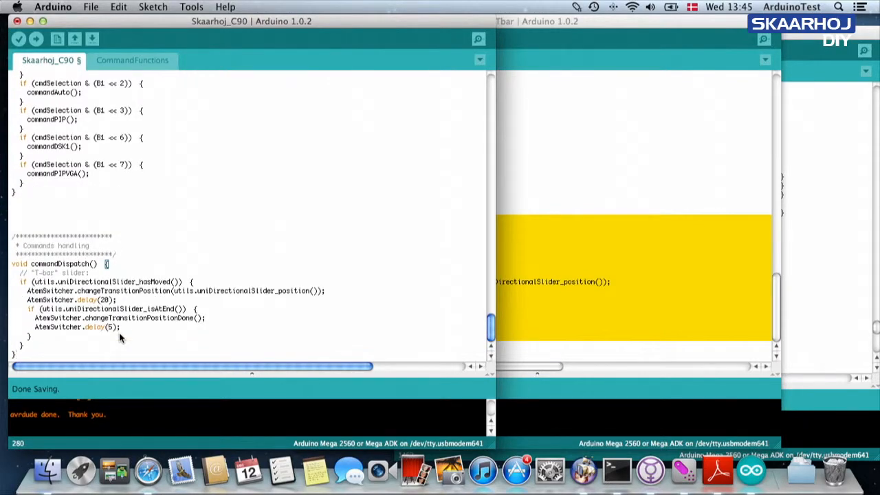
double_click(55, 245)
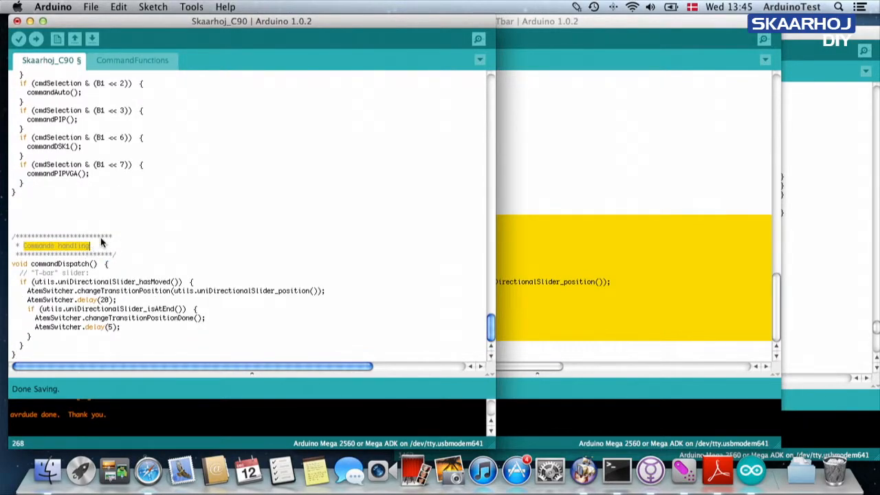
type("Slide handling")
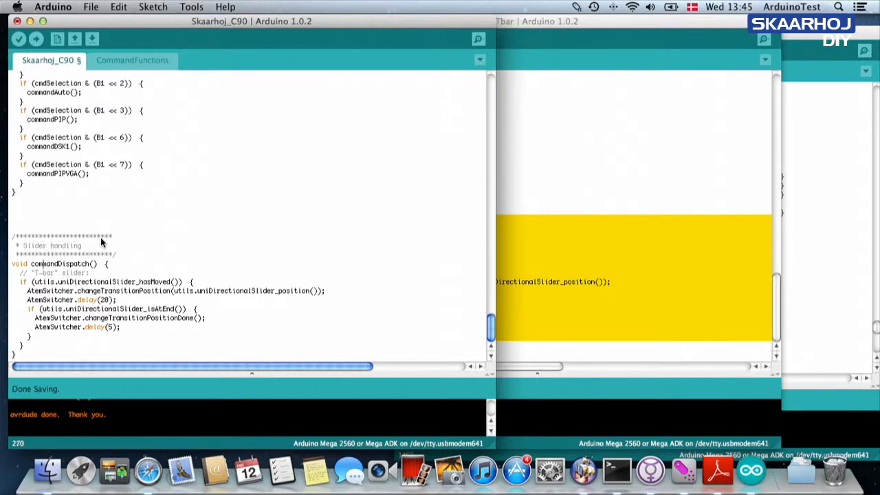
double_click(43, 264)
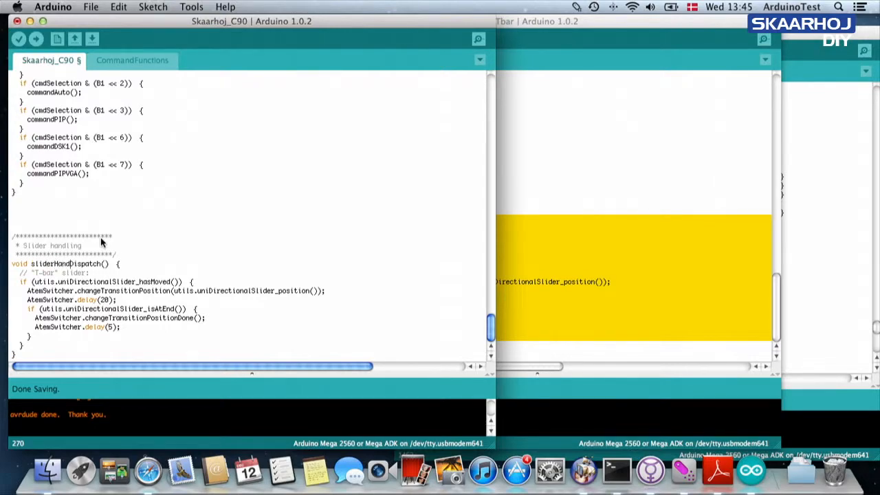
double_click(98, 264)
type("ling")
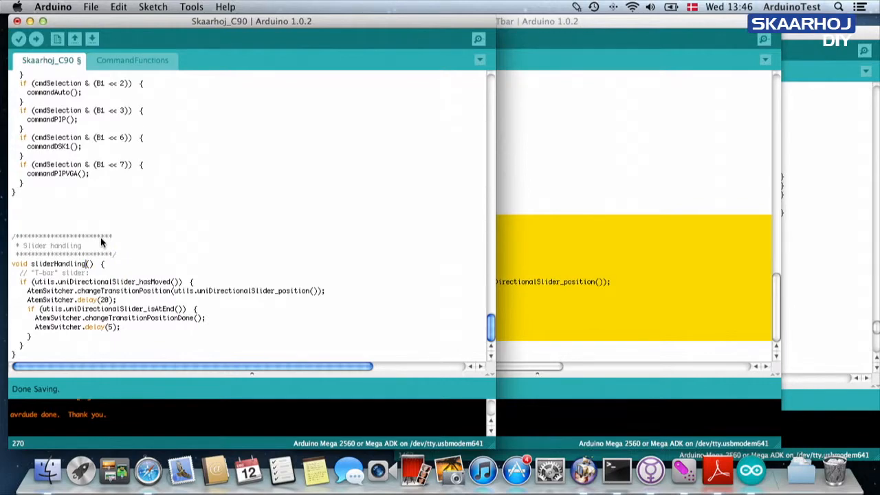
Add a sliderHandling(); call on a new line after commandDispatch(); at the end of loop().
scroll("up", 3)
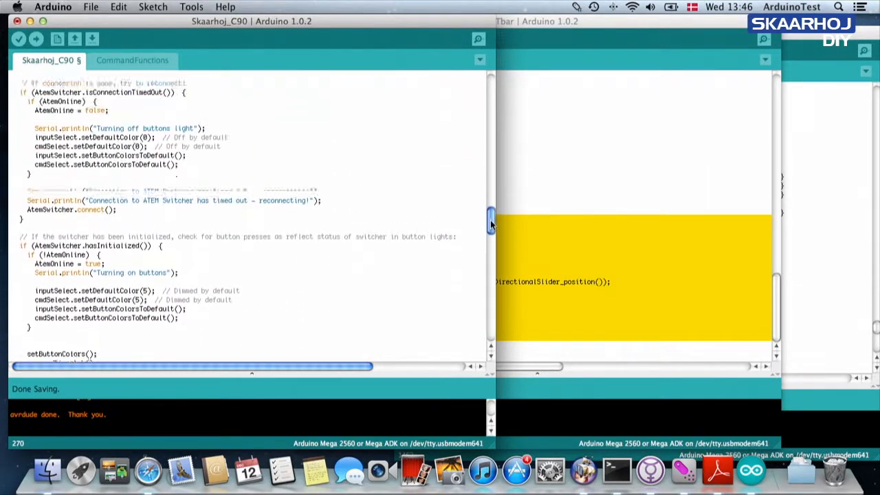
scroll("up", 3)
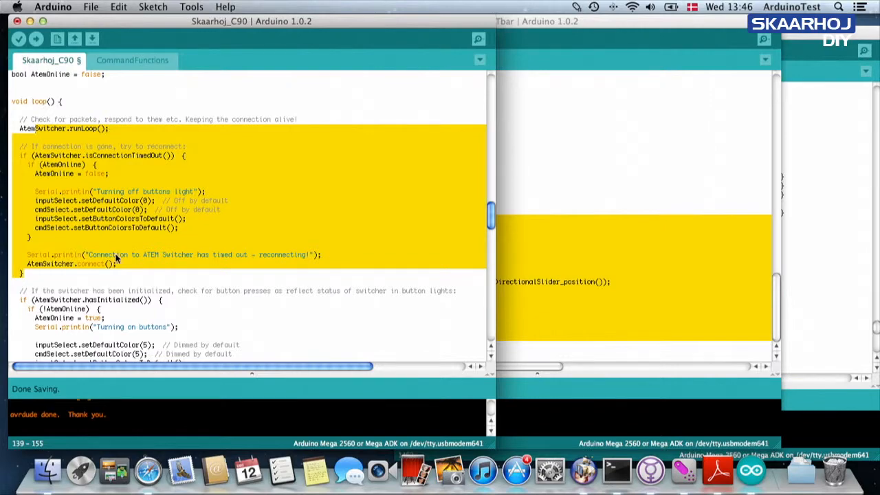
scroll("down", 3)
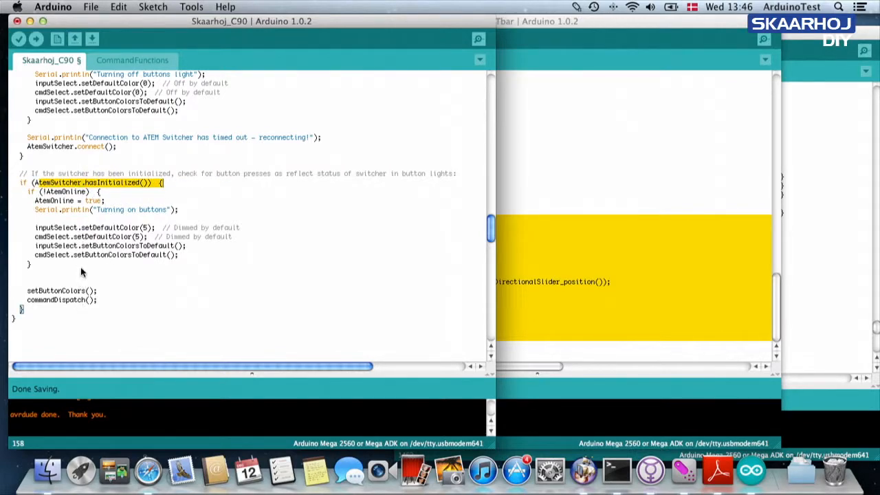
left_click(99, 300)
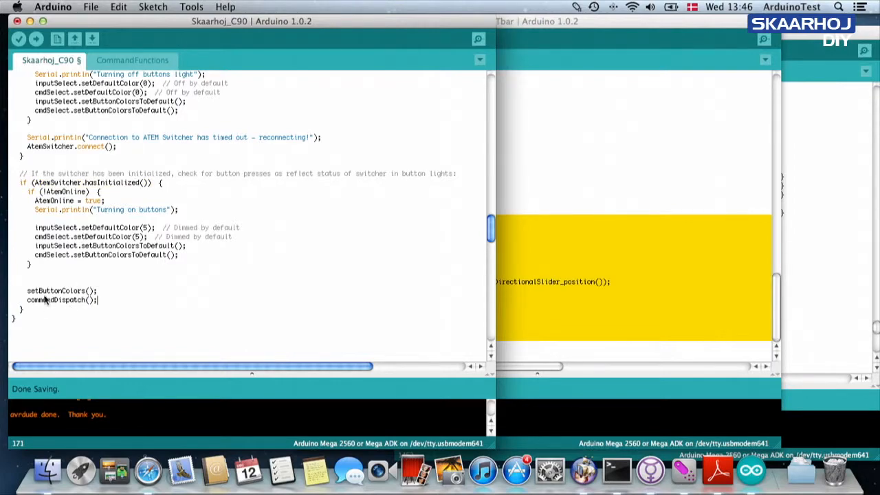
double_click(57, 290)
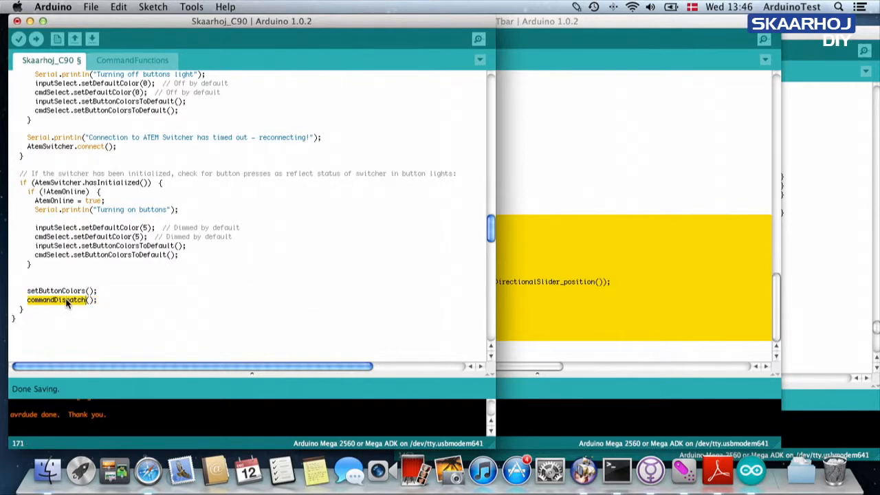
left_click(107, 295)
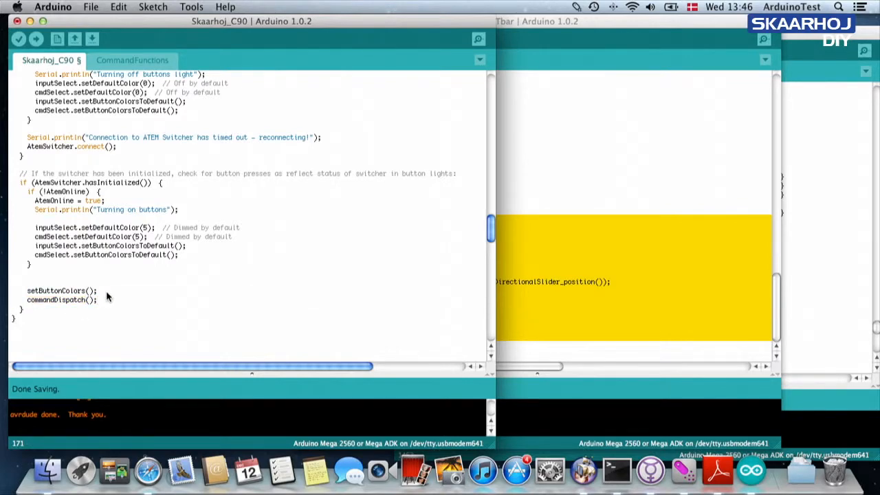
type("sliderHandling();")
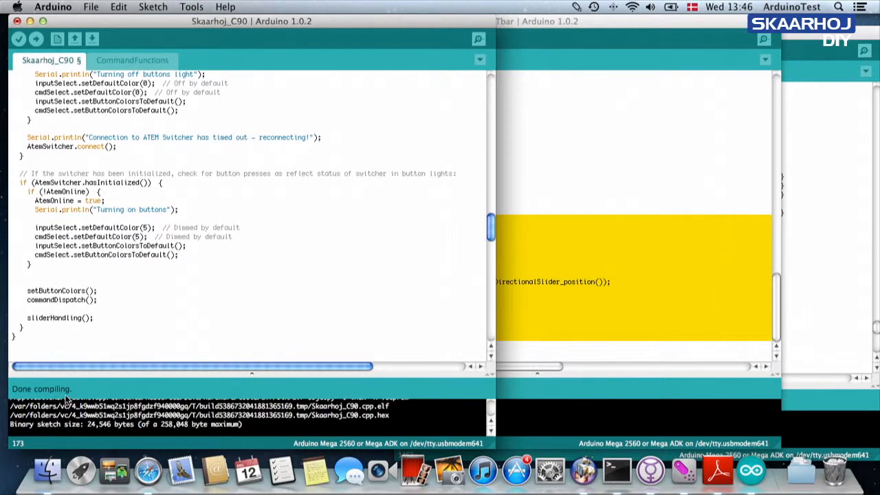
Compile and upload the C90 sketch to the Arduino Mega.
left_click(36, 38)
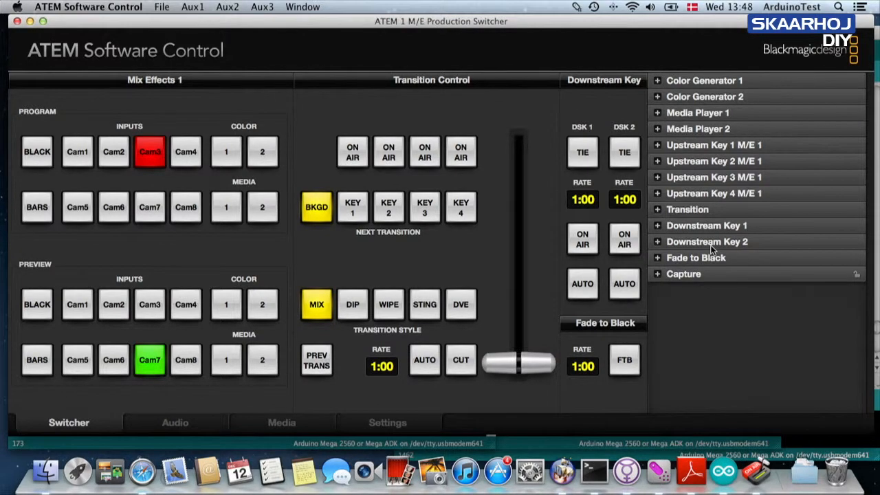
mouse_move(528, 344)
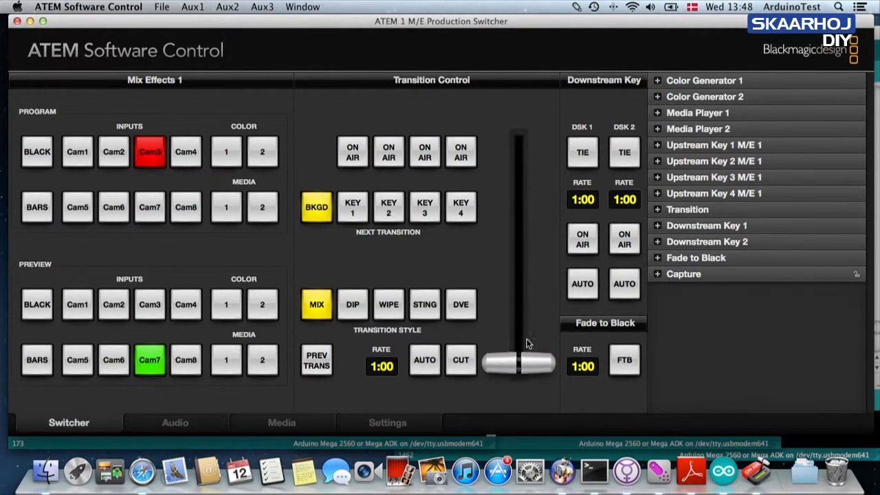